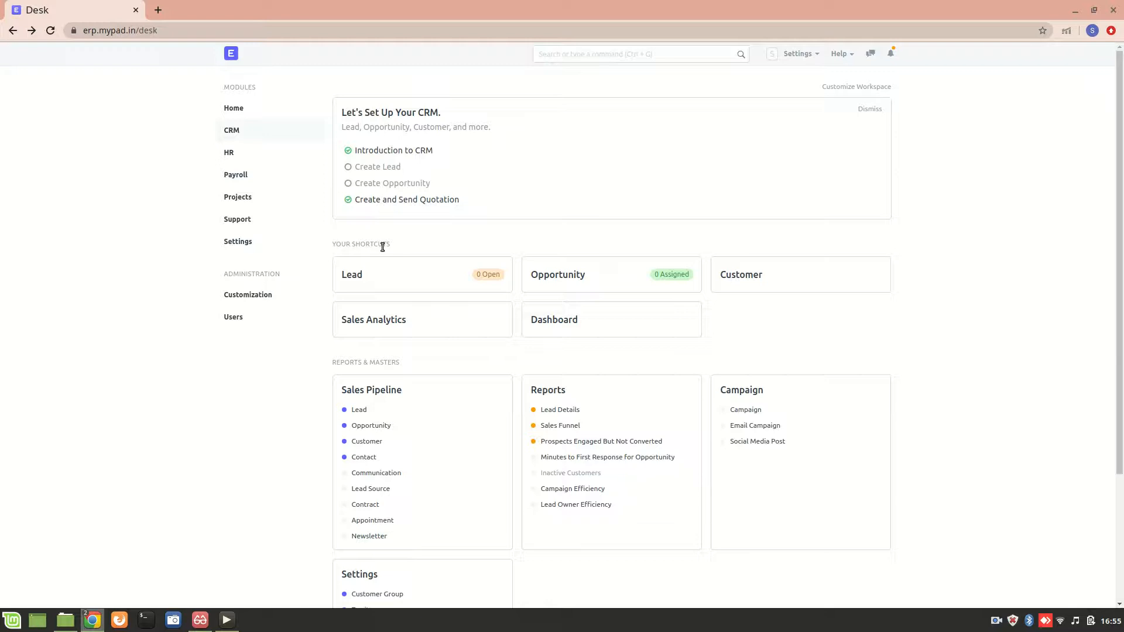
mouse_move(507, 130)
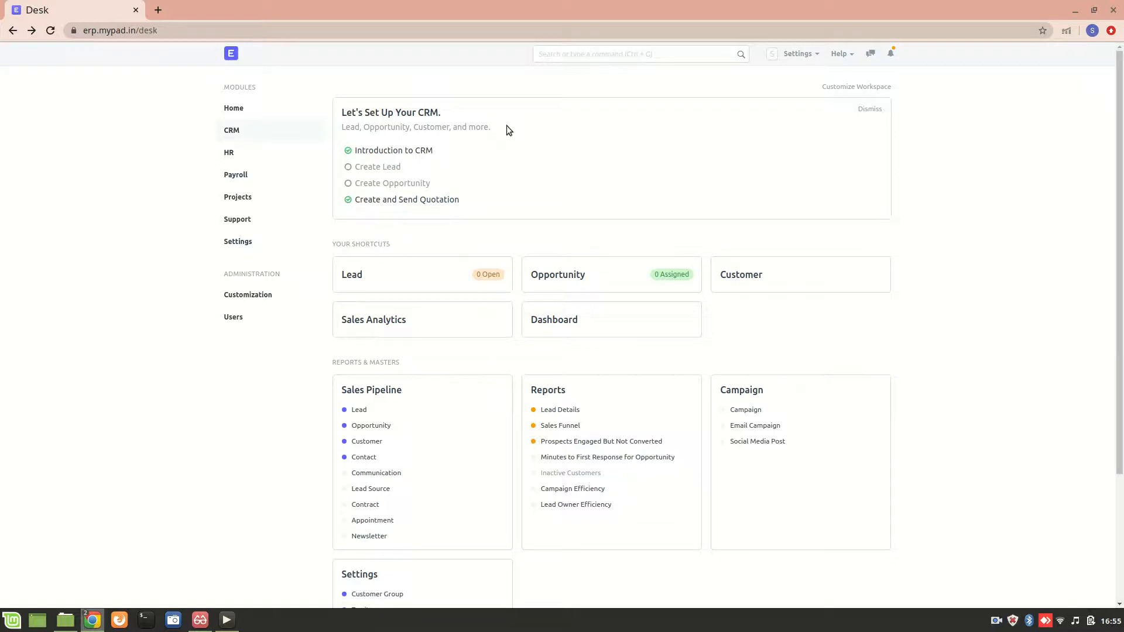
Start a new quotation from the awesome bar by searching 'new quot'.
left_click(637, 52)
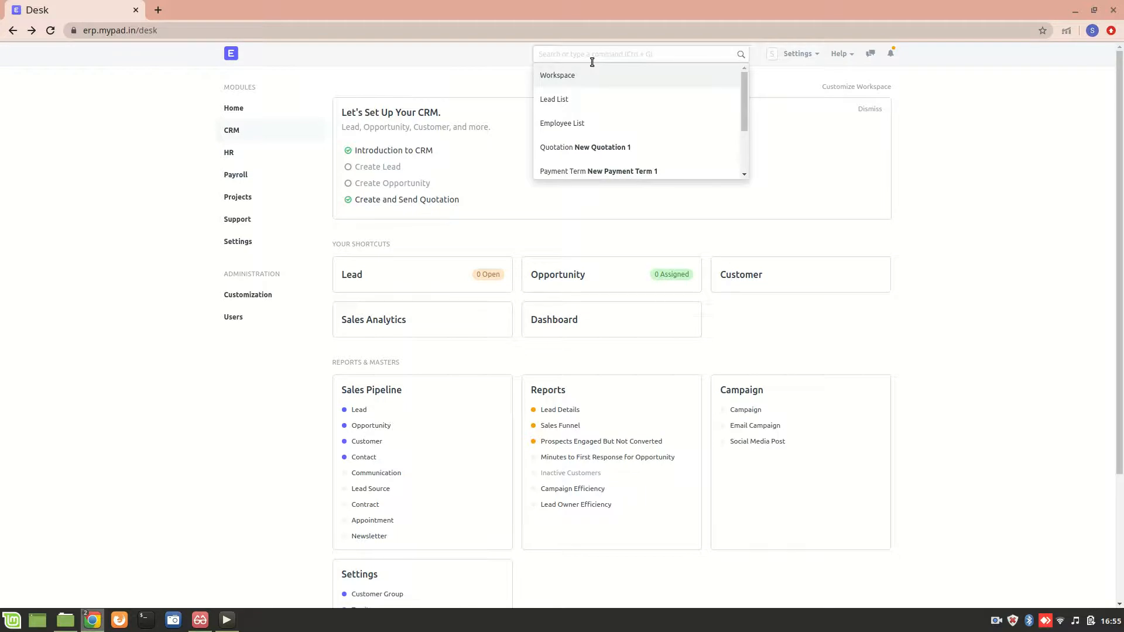
type("new quot")
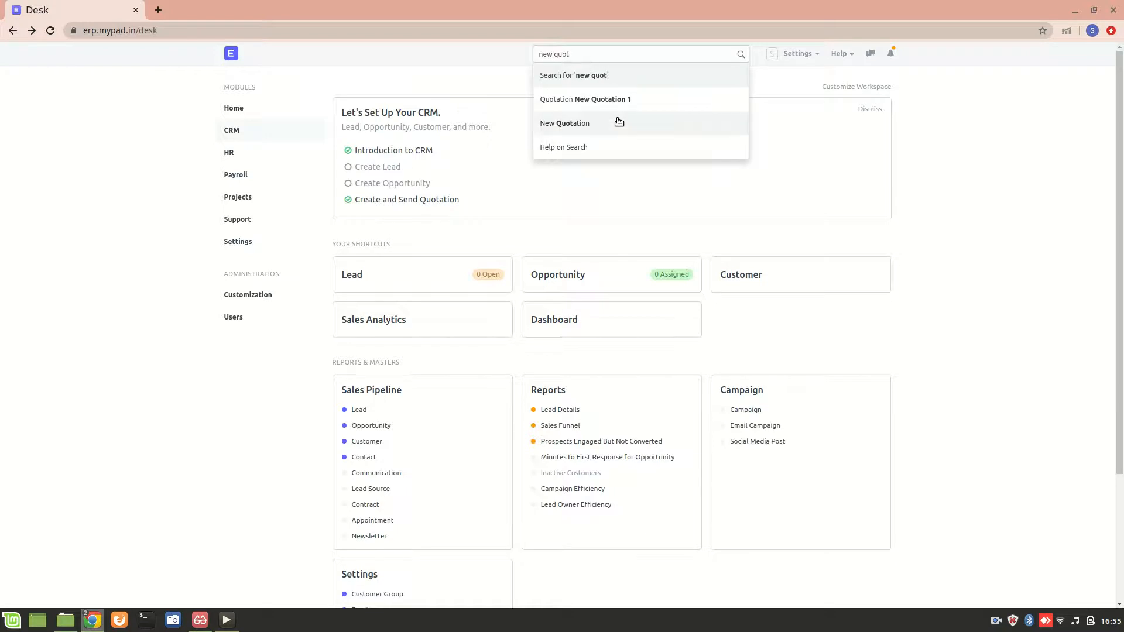
left_click(564, 123)
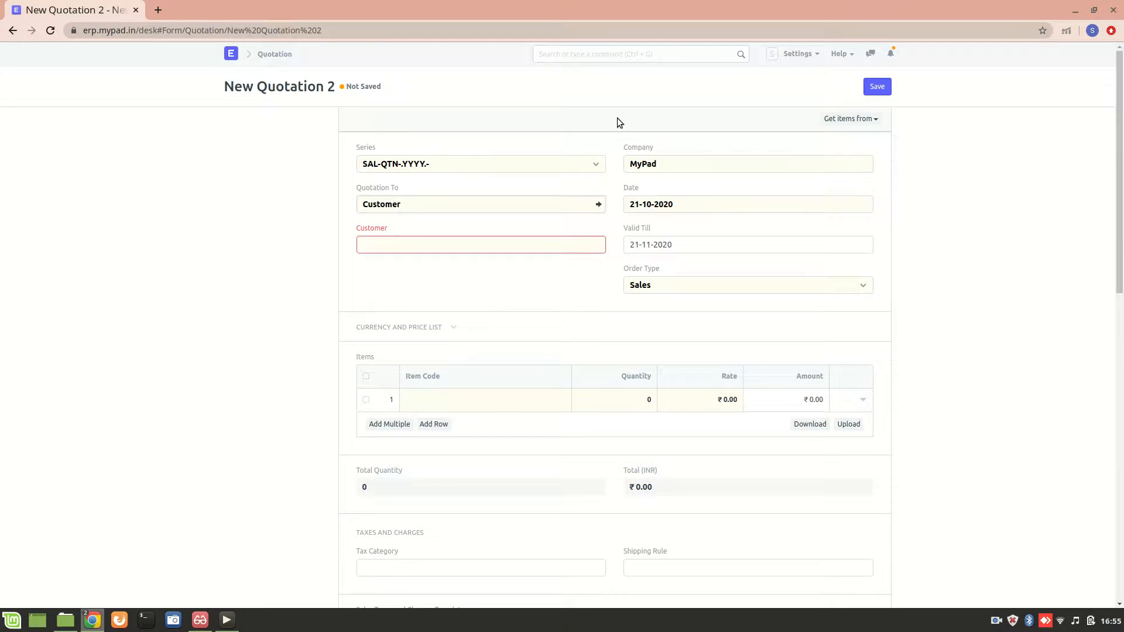
Address the quotation to a Lead and pick CRM-LEAD-2020-00005.
left_click(467, 204)
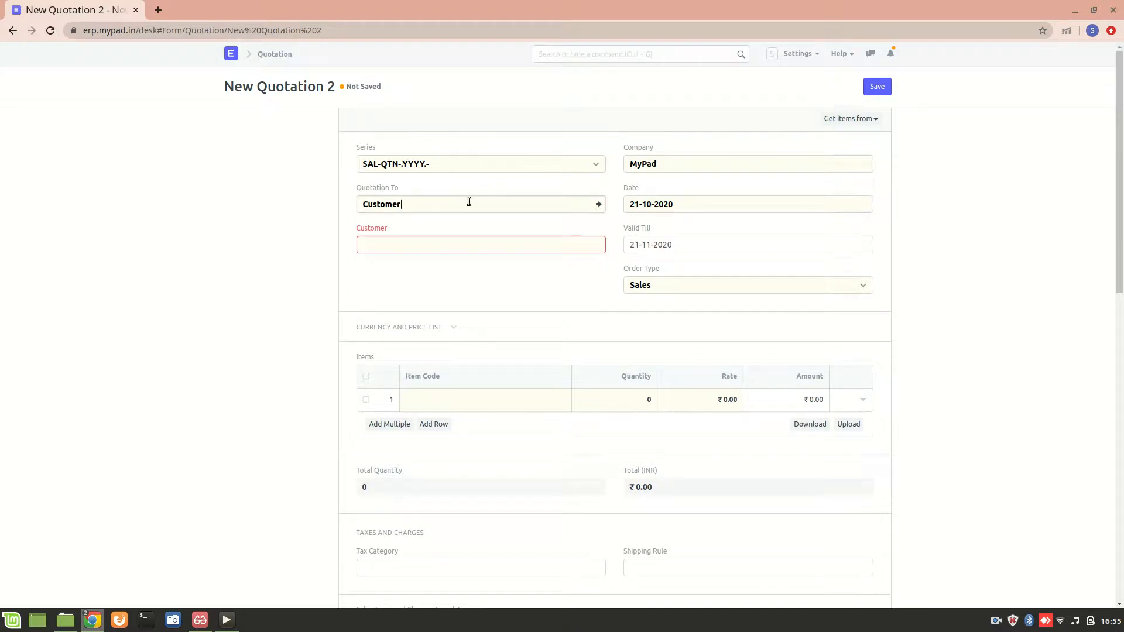
left_click(479, 203)
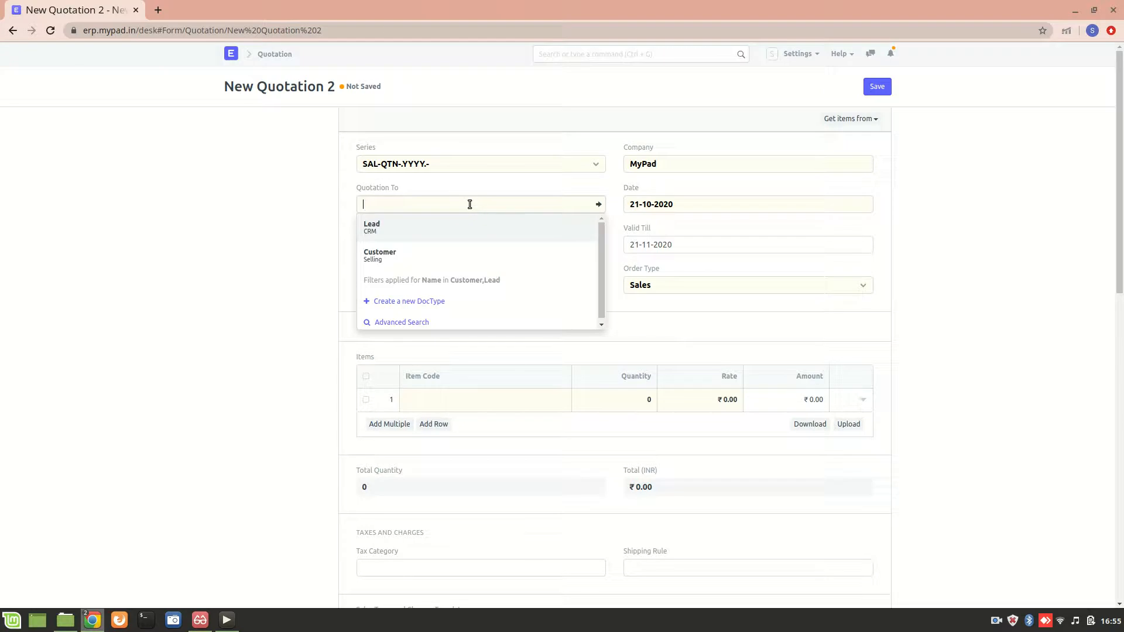
mouse_move(422, 222)
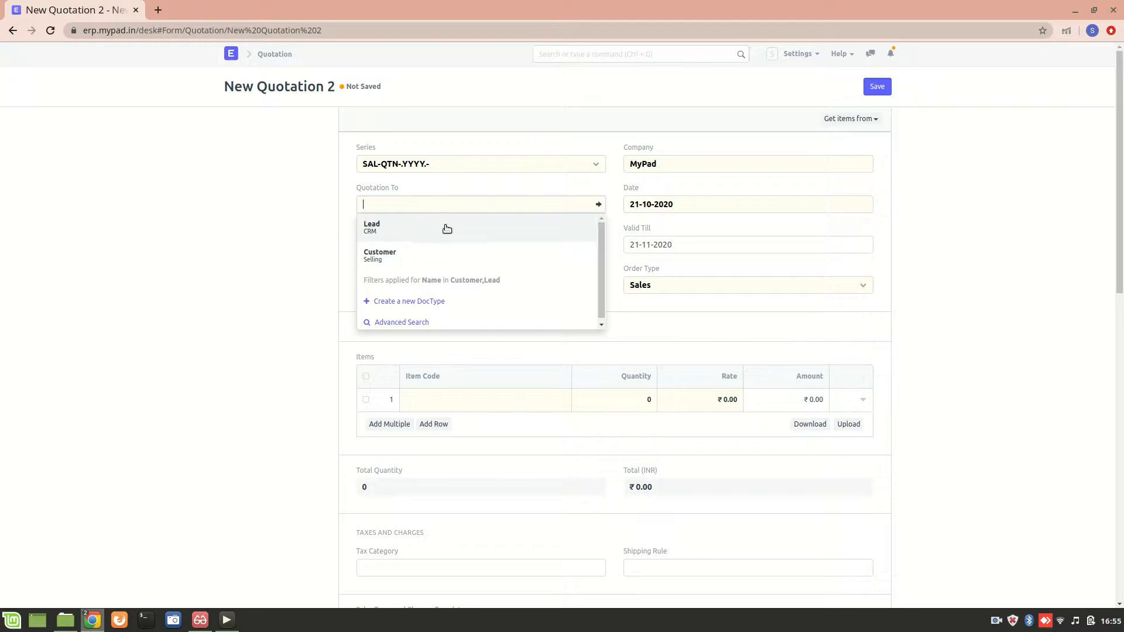
left_click(371, 226)
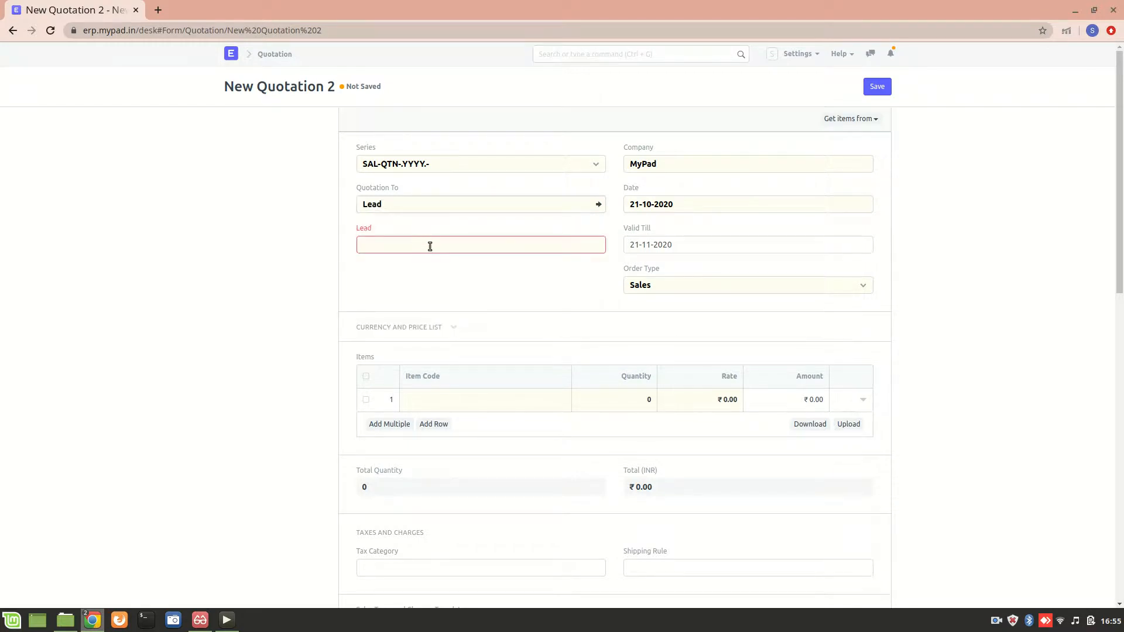
left_click(480, 245)
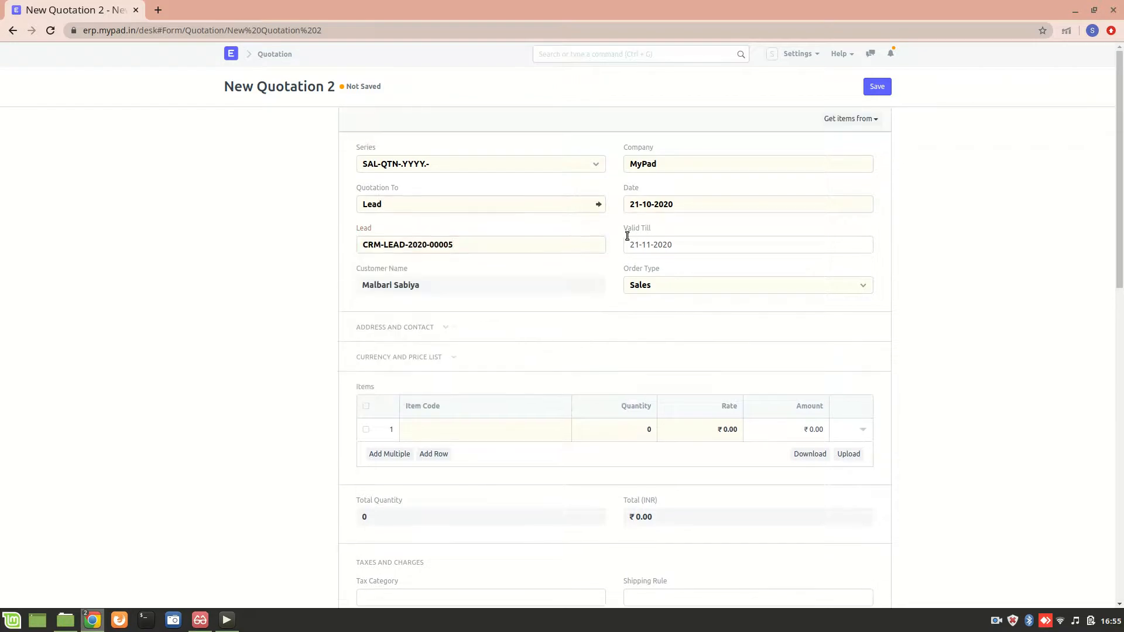
left_click(746, 284)
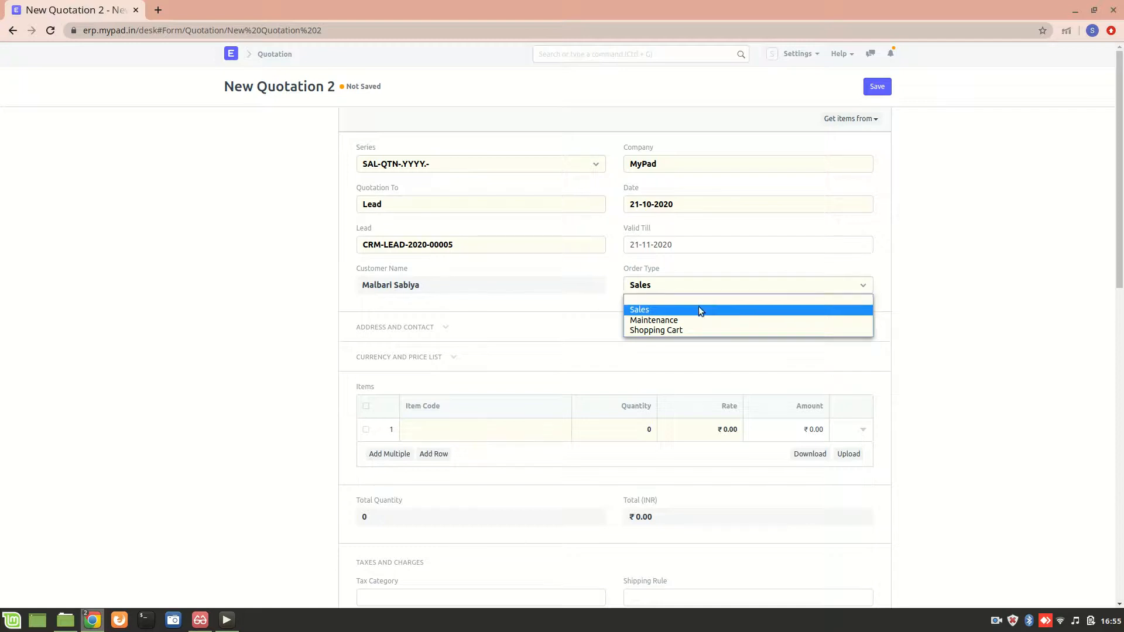
mouse_move(690, 320)
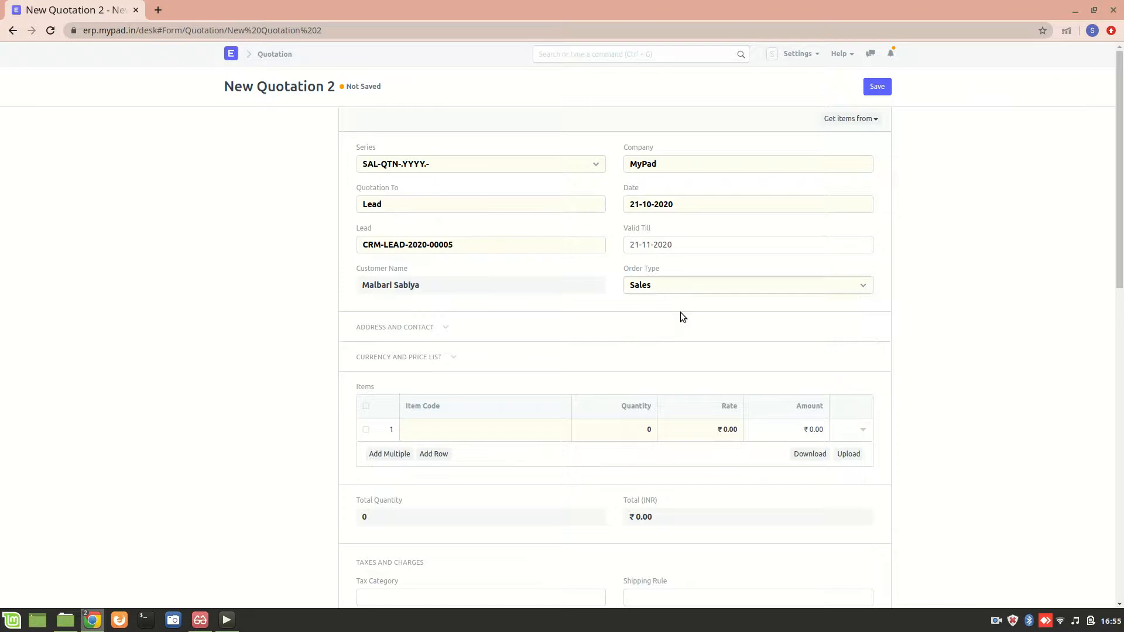
mouse_move(570, 358)
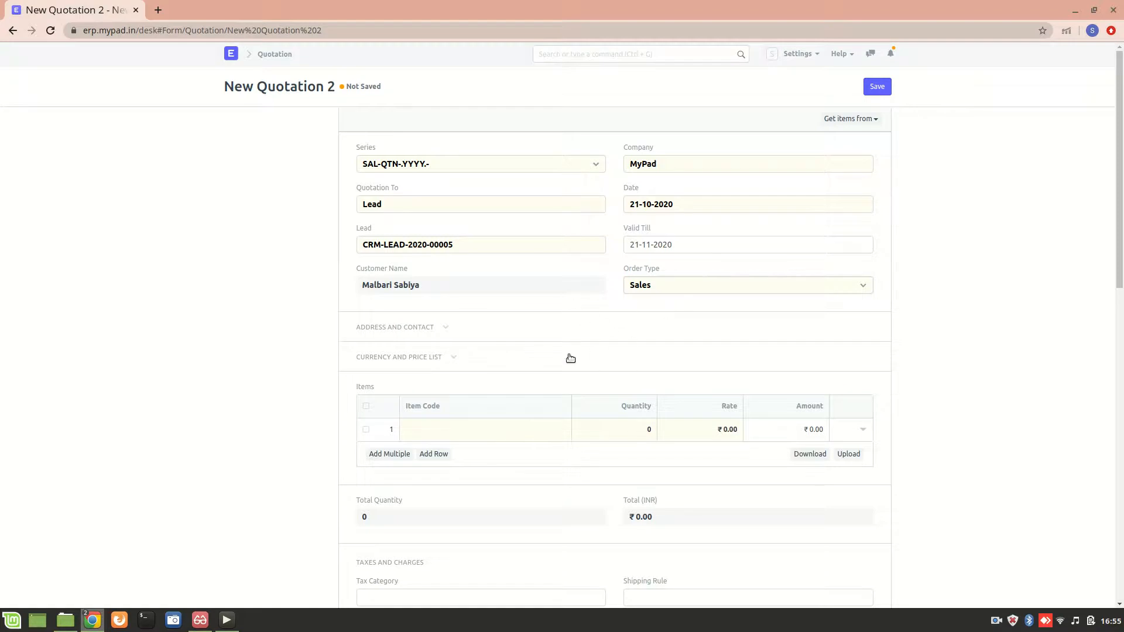
mouse_move(404, 375)
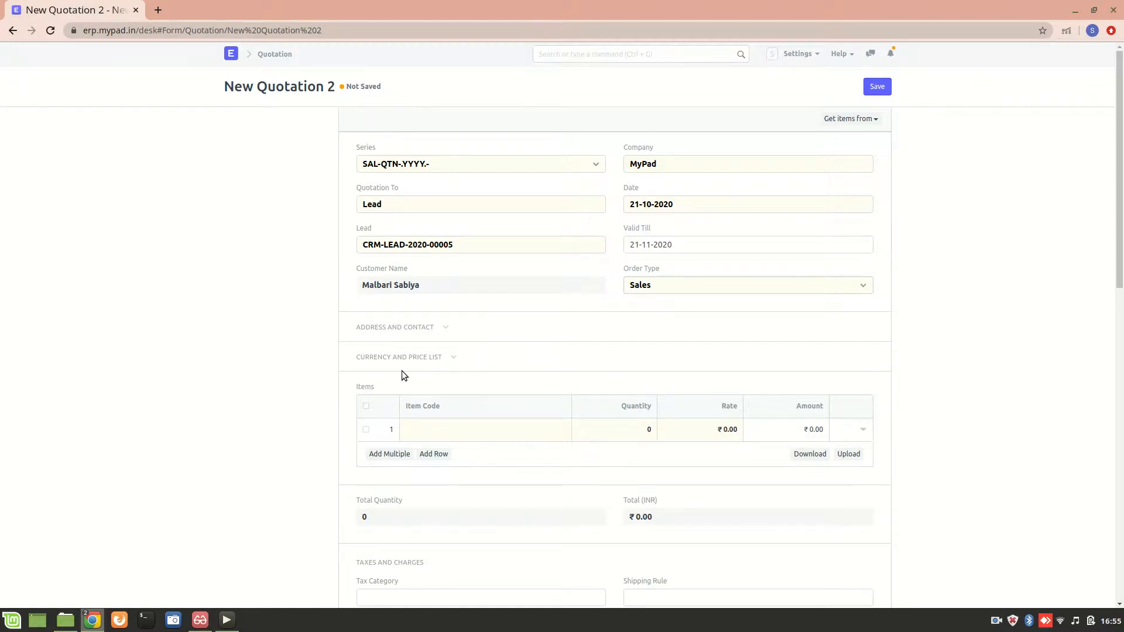
Reveal the Address and Contact and the Currency and Price List sections (INR, Standard Selling).
left_click(395, 327)
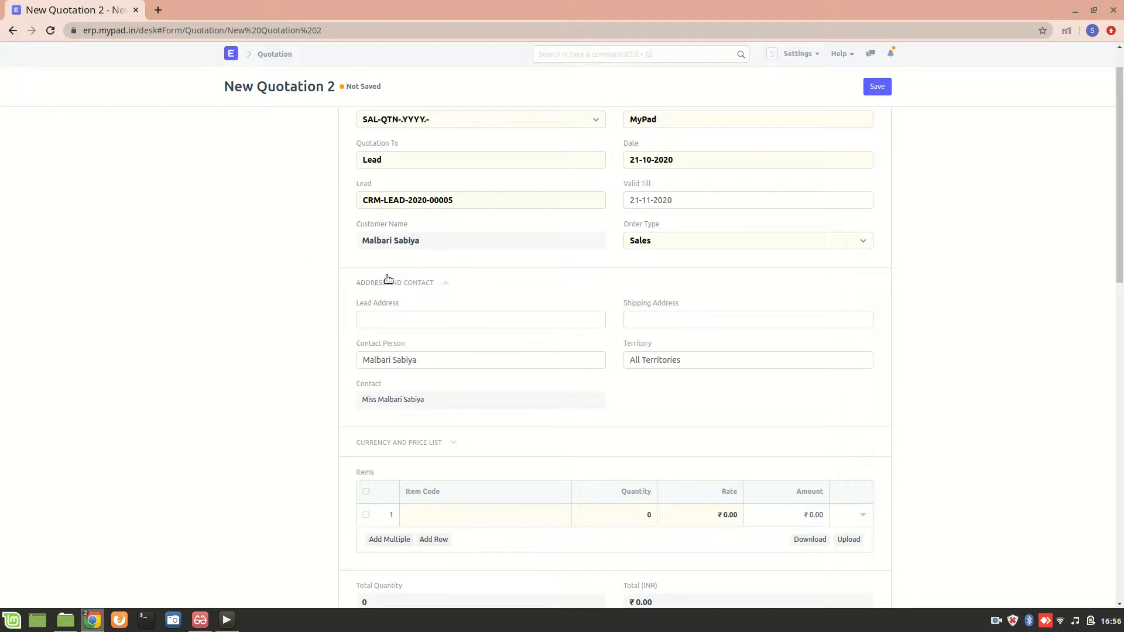
scroll("down", 3)
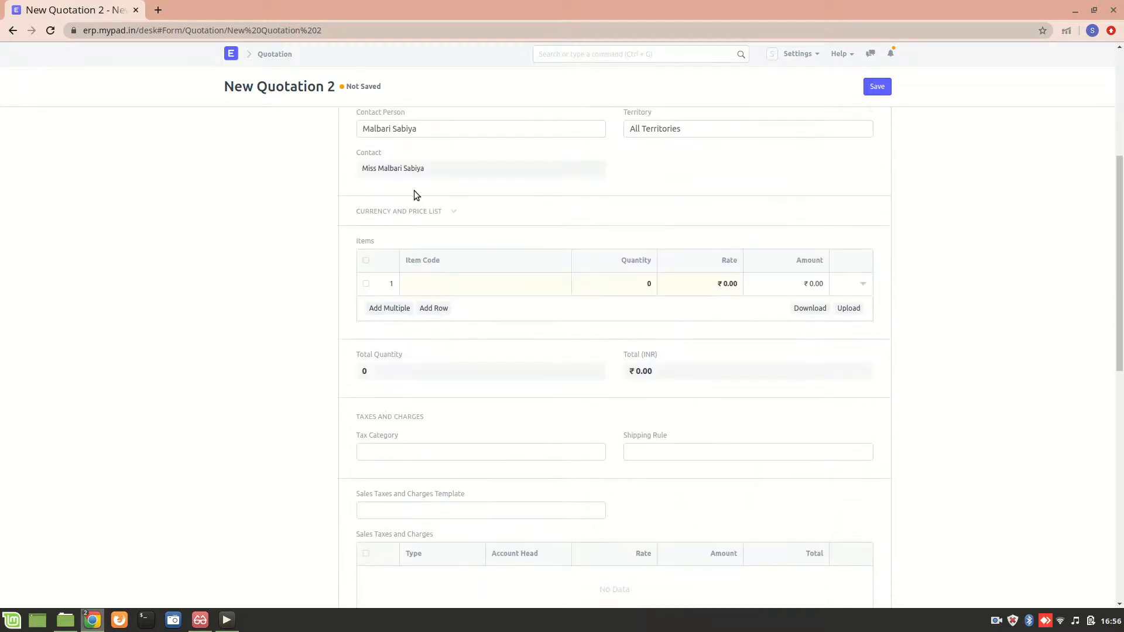
left_click(398, 210)
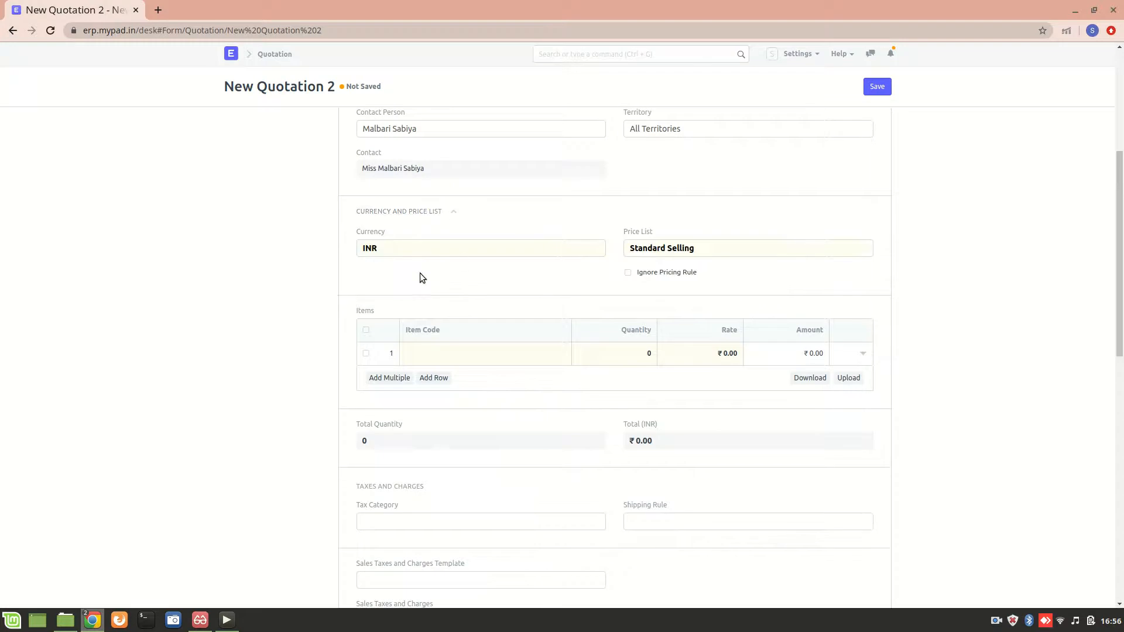
mouse_move(411, 295)
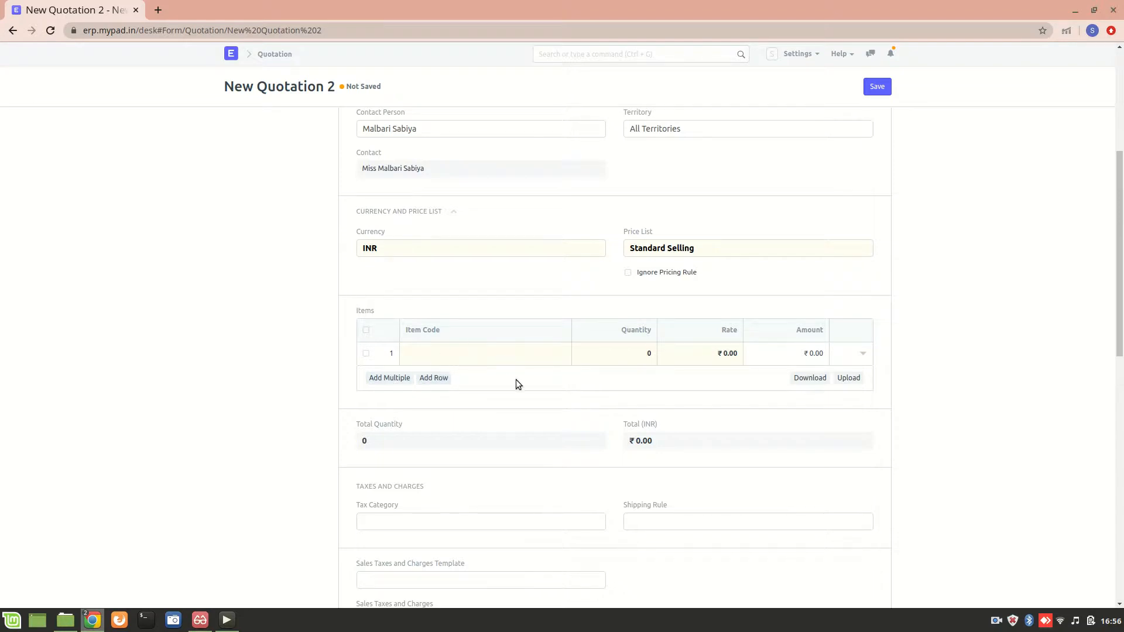
List one Book item at rate 650 and remove the empty second row.
left_click(433, 378)
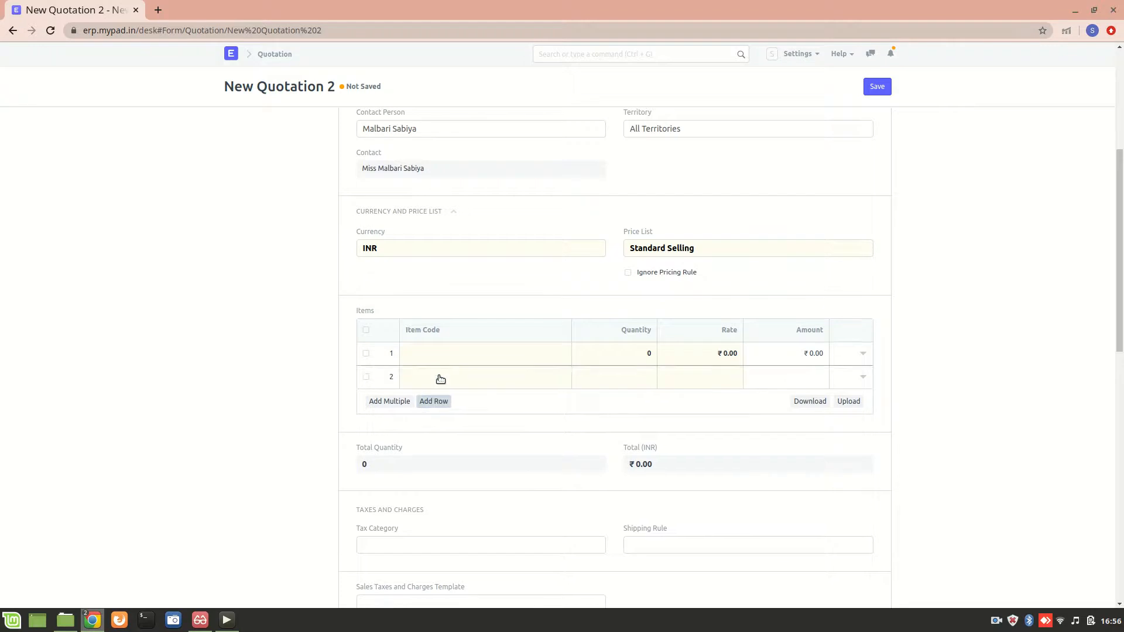
left_click(484, 352)
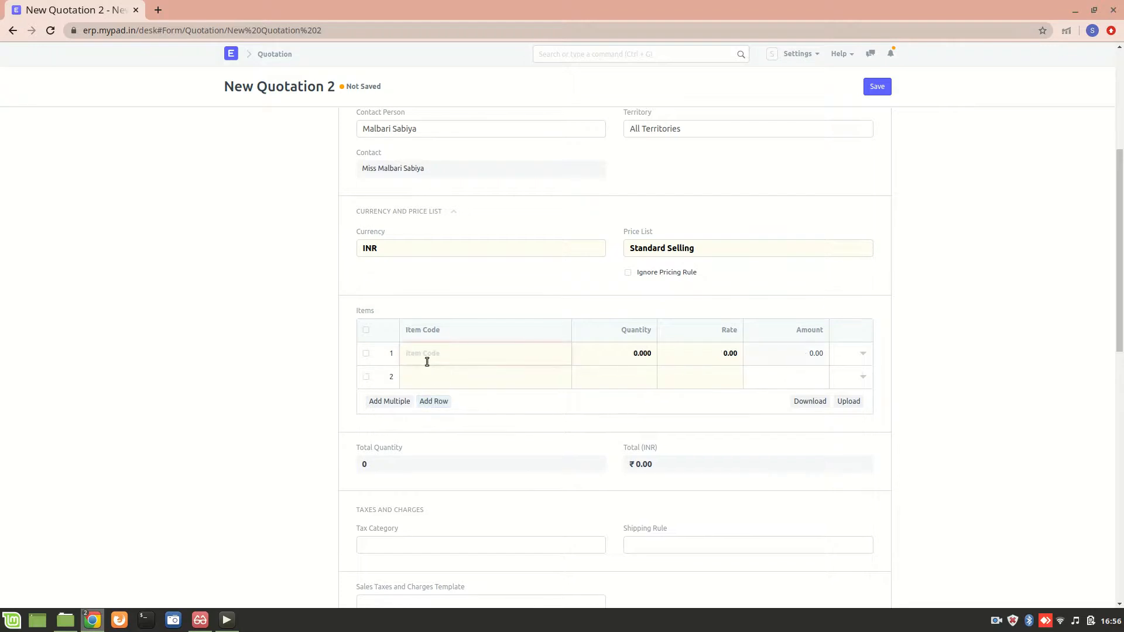
left_click(484, 352)
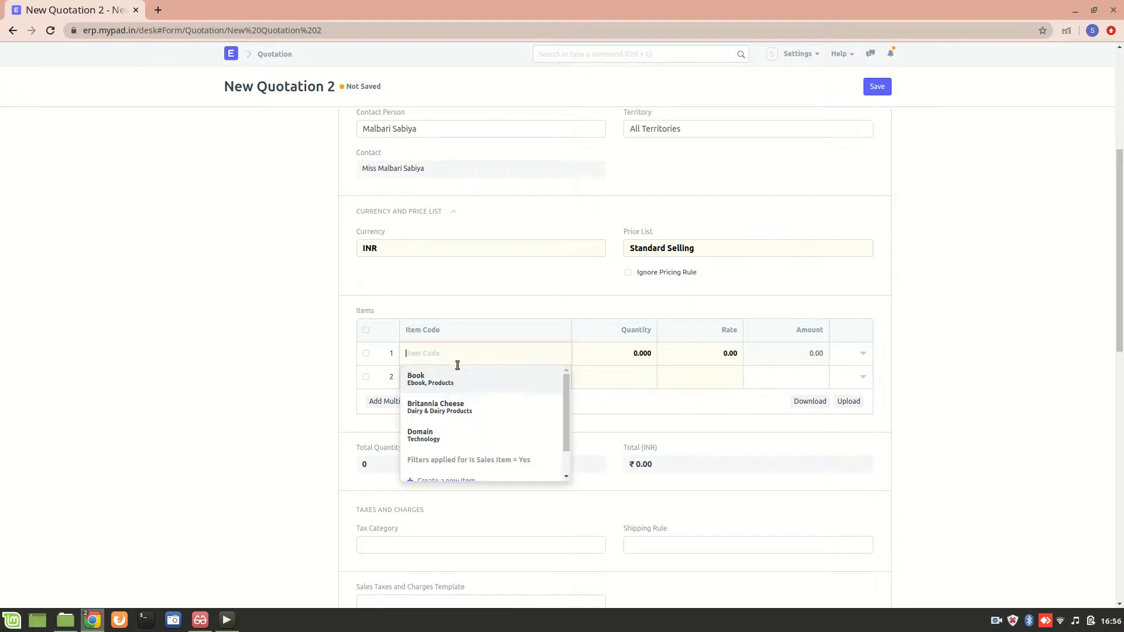
left_click(416, 378)
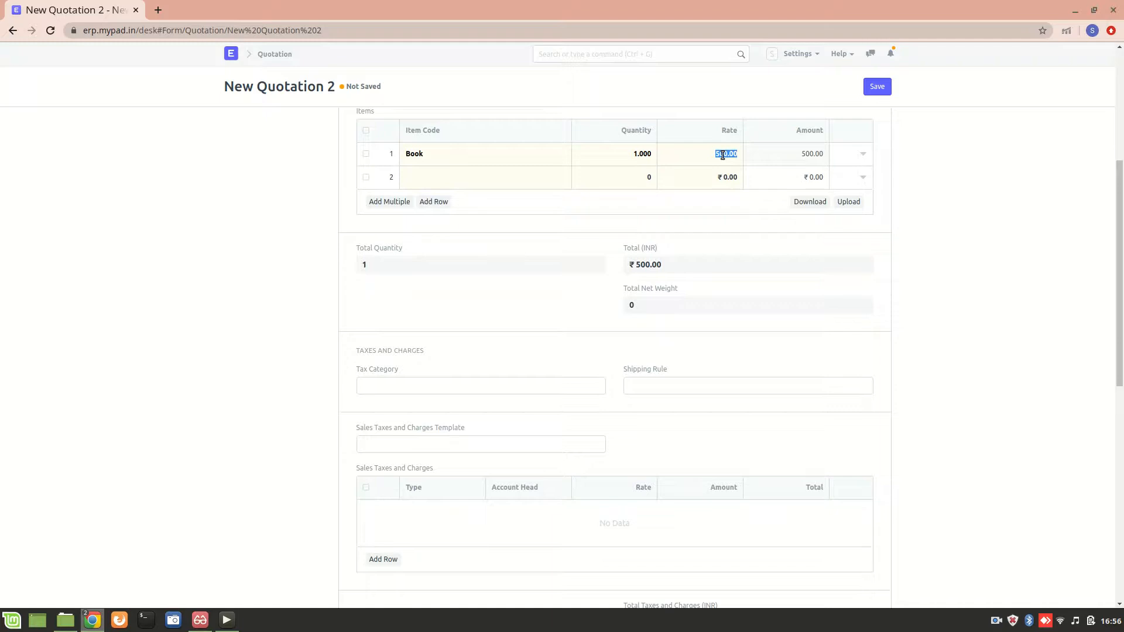
type("650")
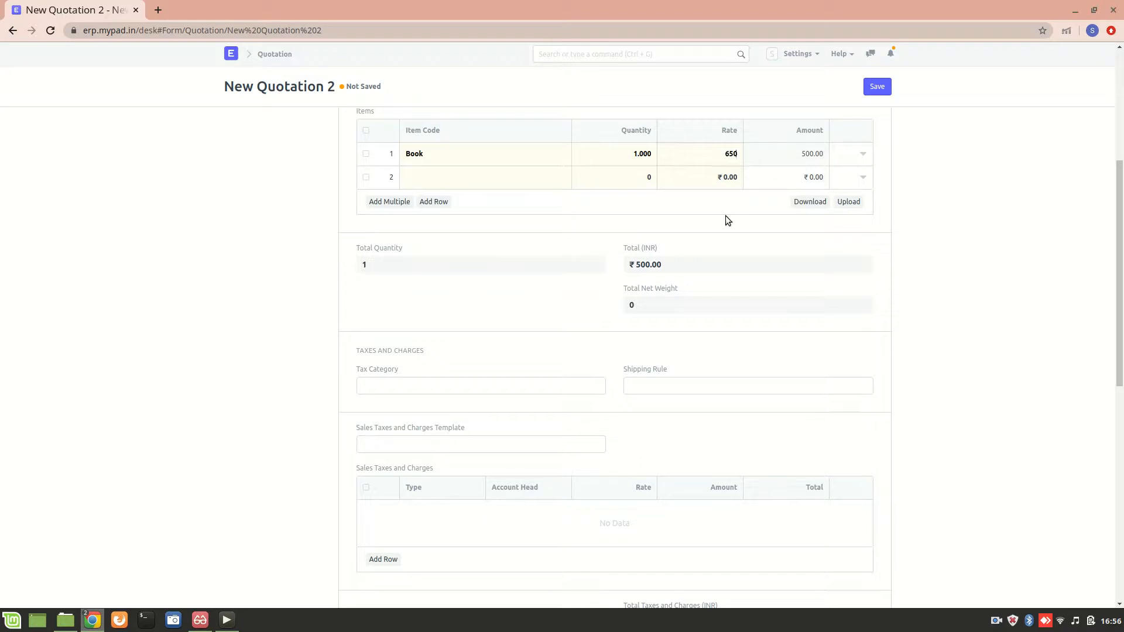
left_click(365, 177)
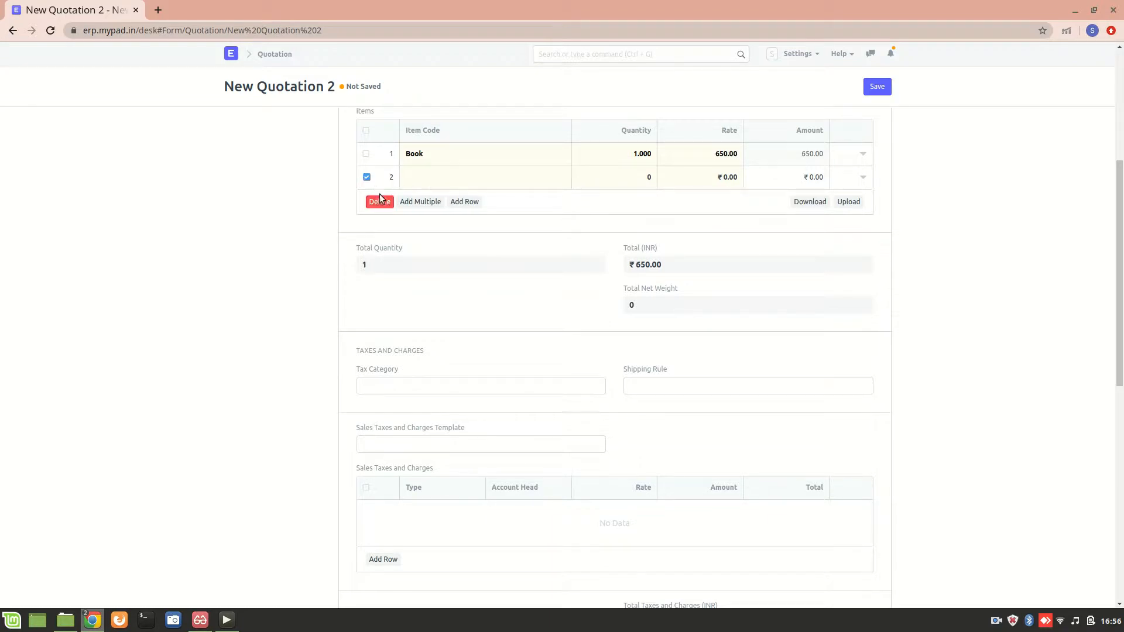
left_click(378, 201)
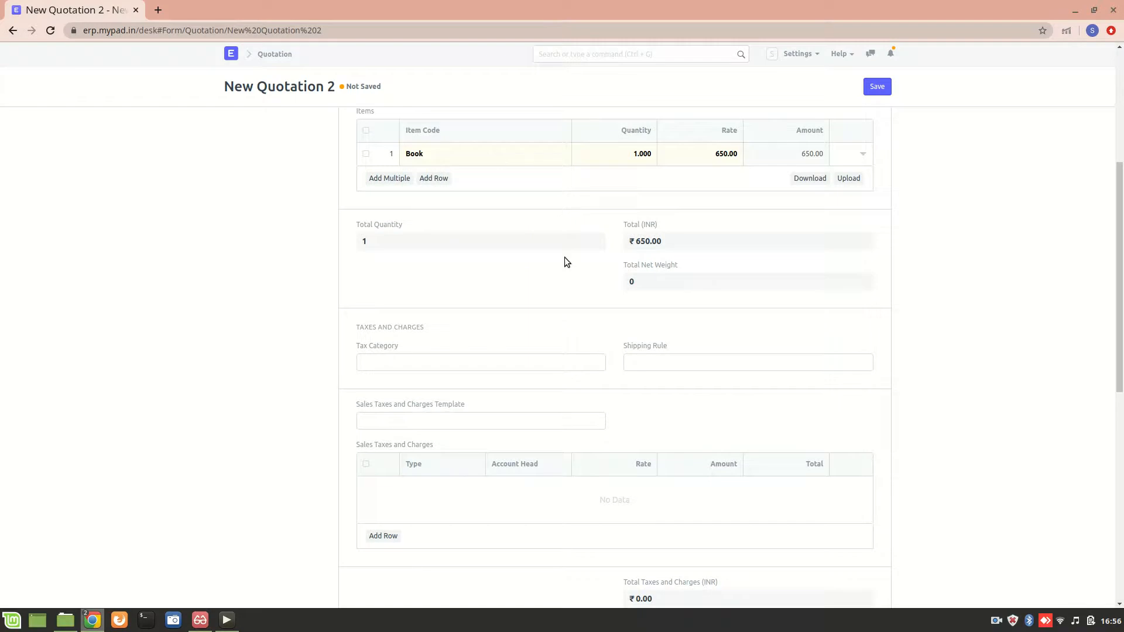
mouse_move(401, 258)
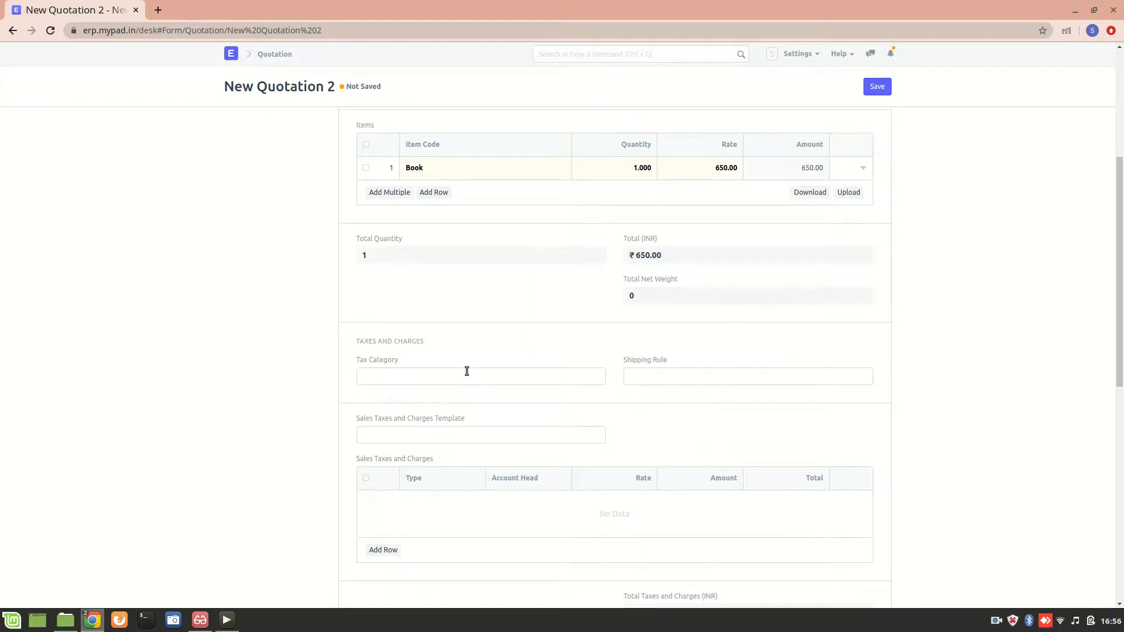
Add a tax row in Taxes and Charges and begin setting its type to On Net Total.
scroll("down", 3)
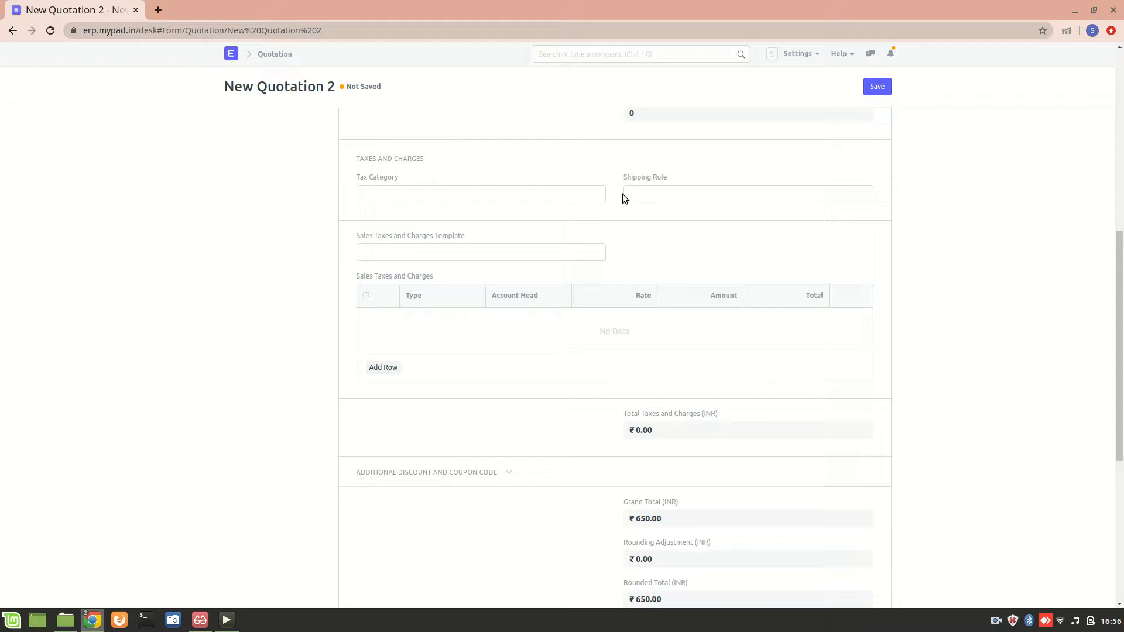
mouse_move(441, 252)
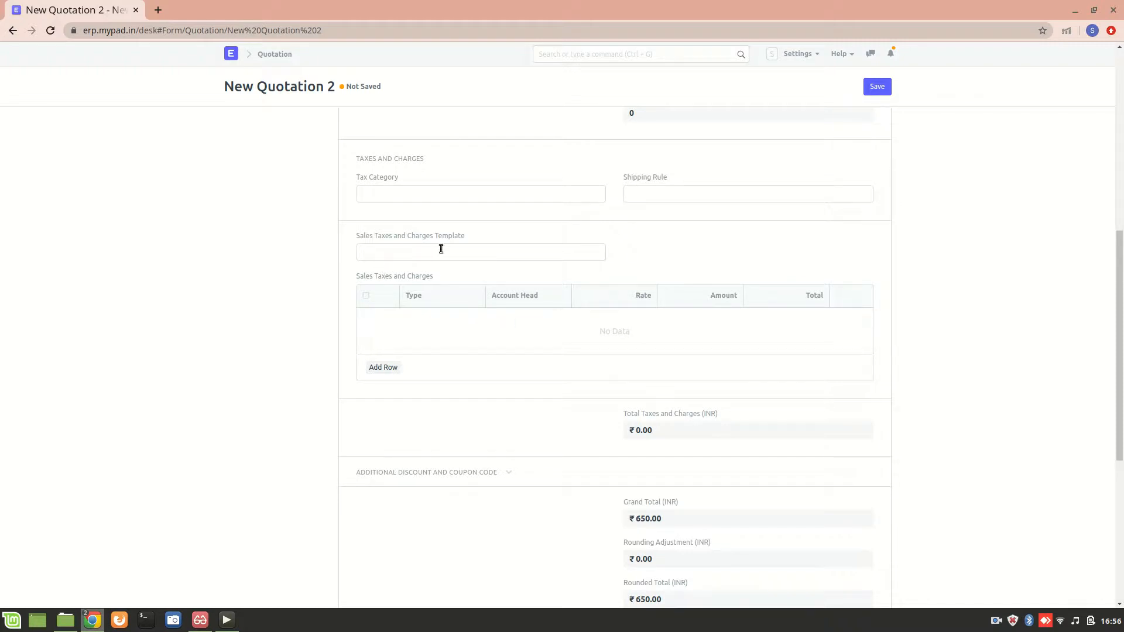
left_click(383, 366)
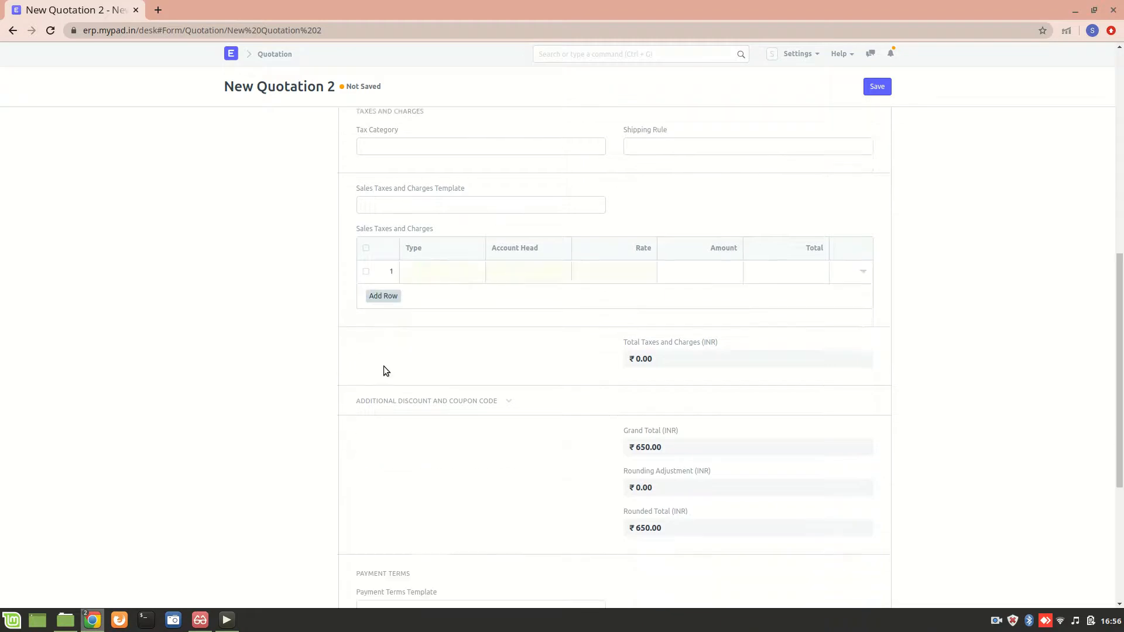
scroll("down", 3)
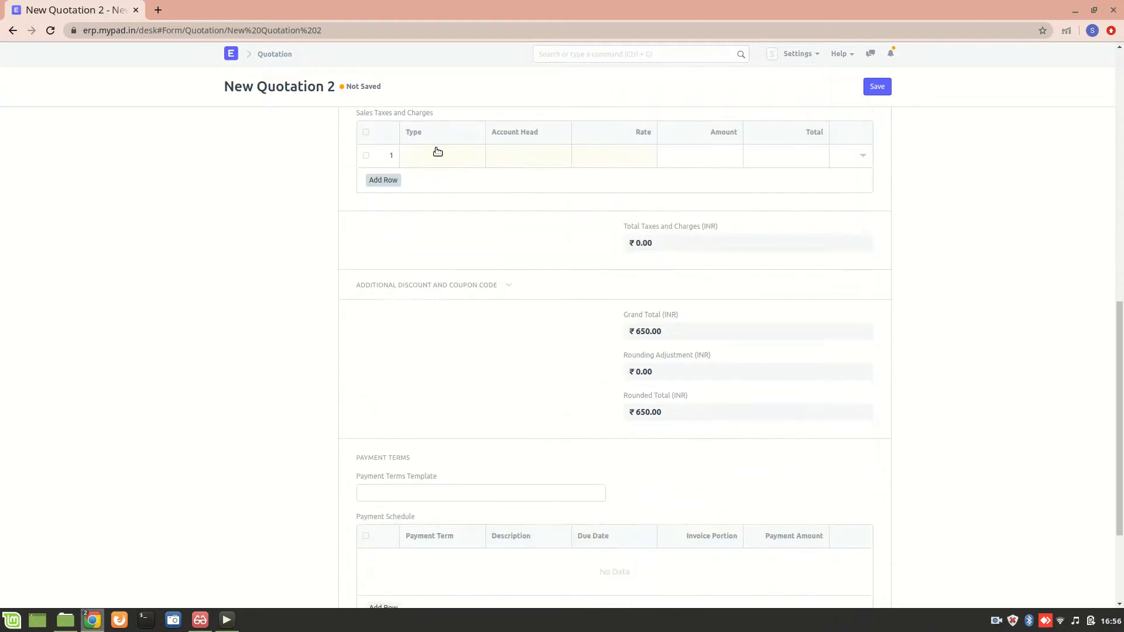
left_click(436, 155)
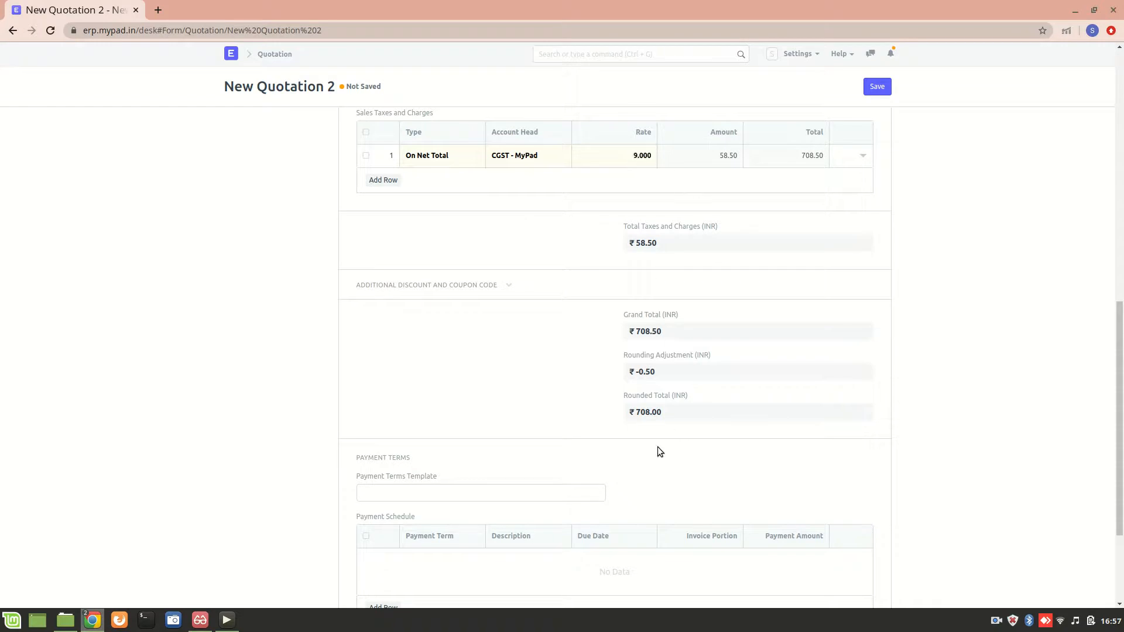
mouse_move(600, 437)
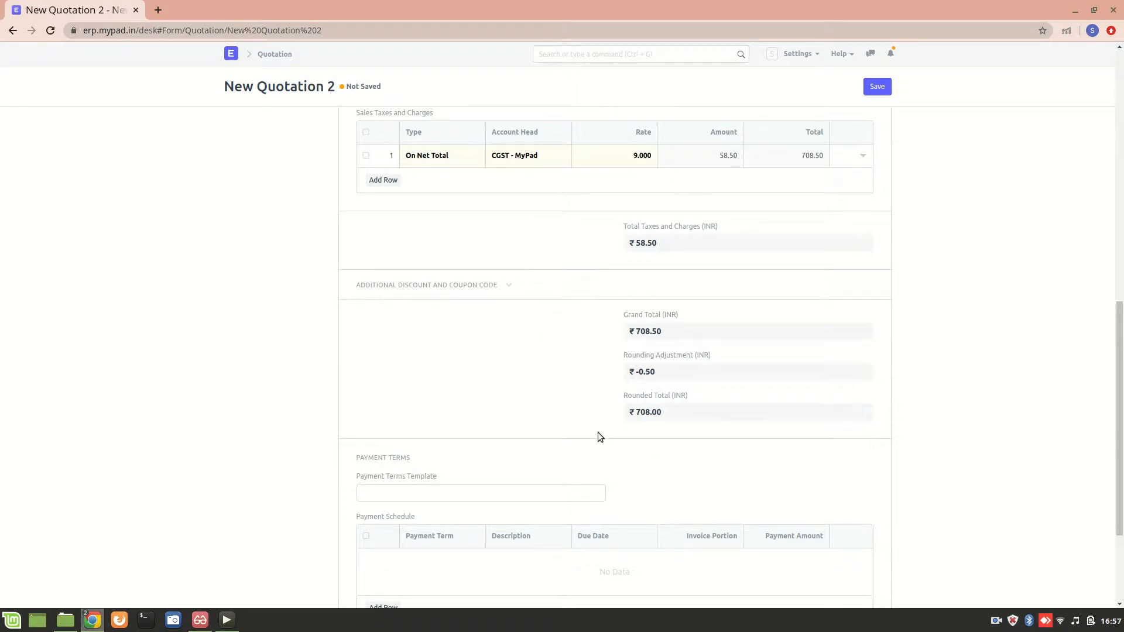
mouse_move(592, 349)
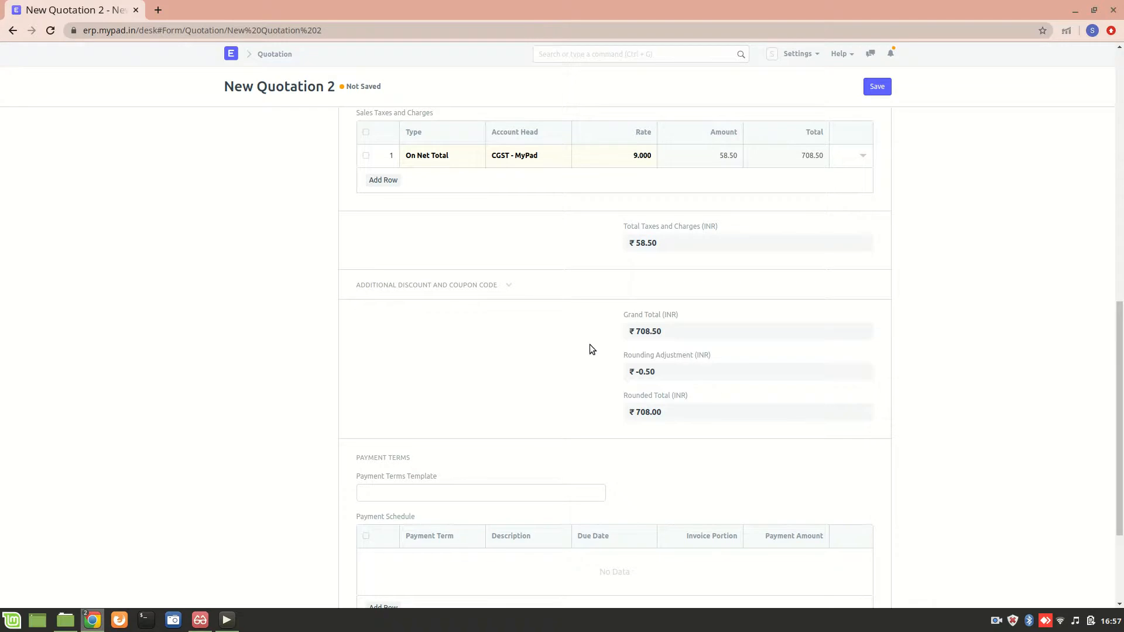
Add a payment schedule row using term p-3 for 100% of ₹708.
scroll("down", 3)
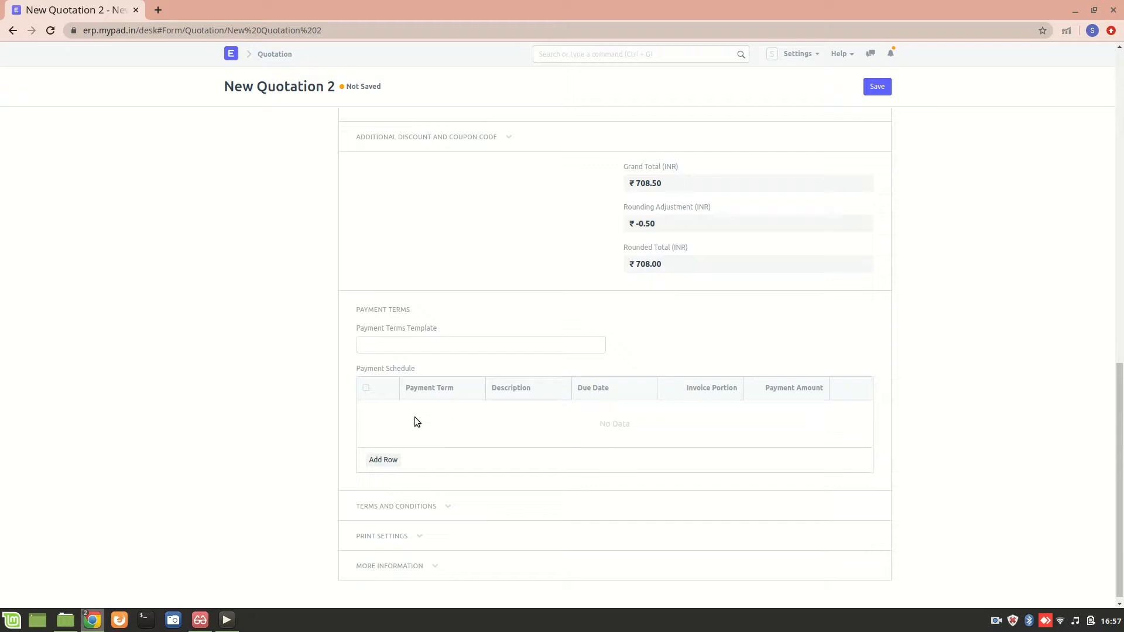
left_click(383, 459)
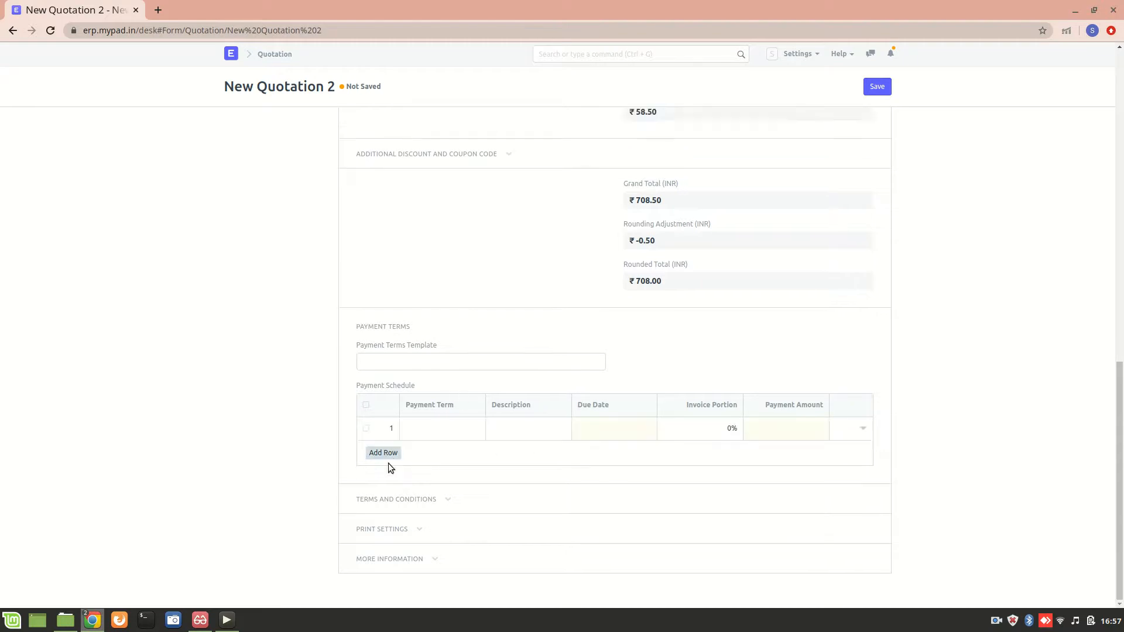
left_click(443, 429)
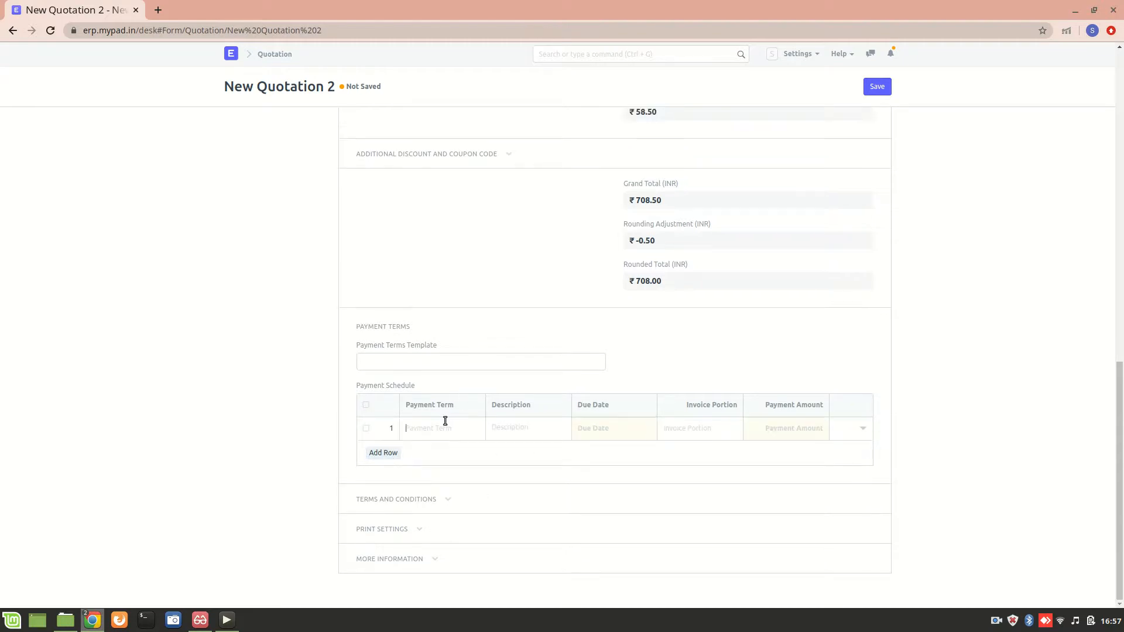
left_click(441, 428)
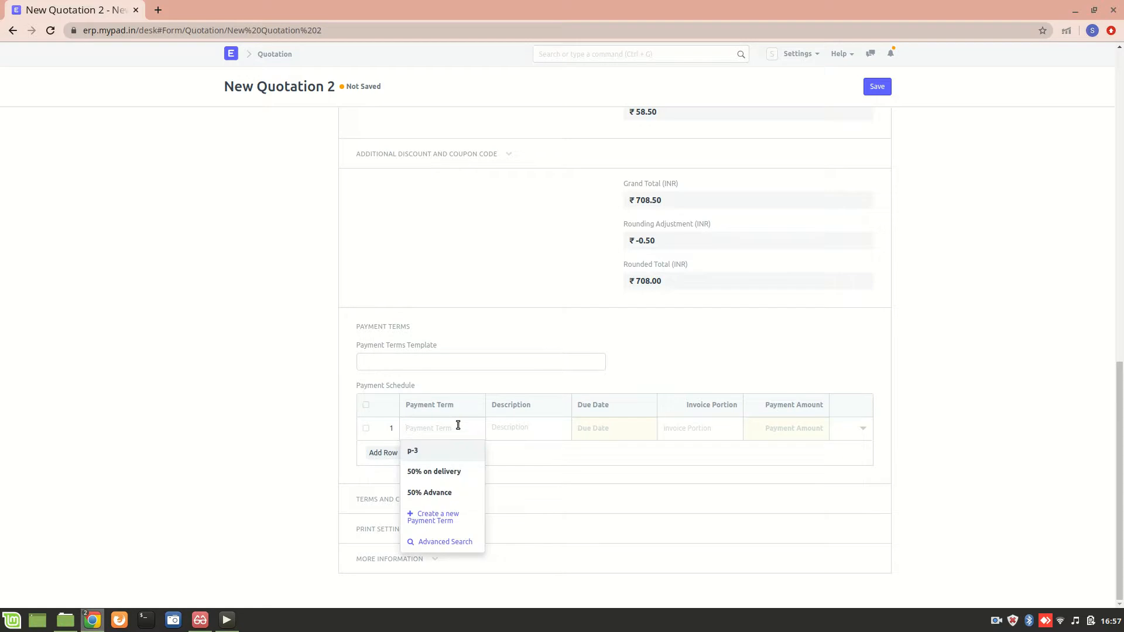
mouse_move(480, 446)
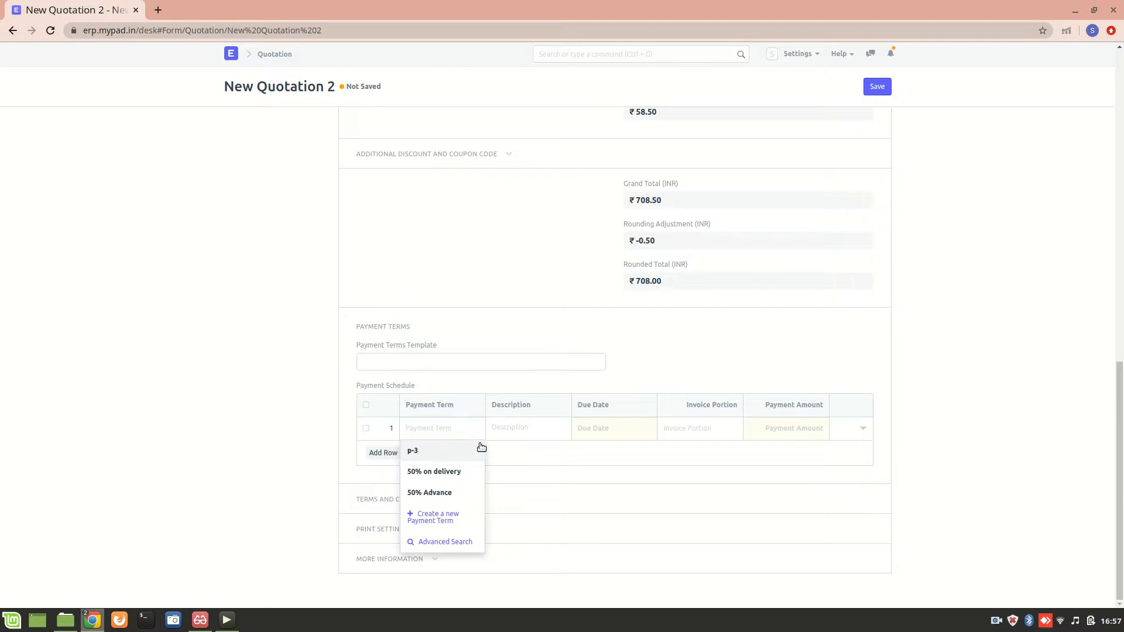
left_click(412, 450)
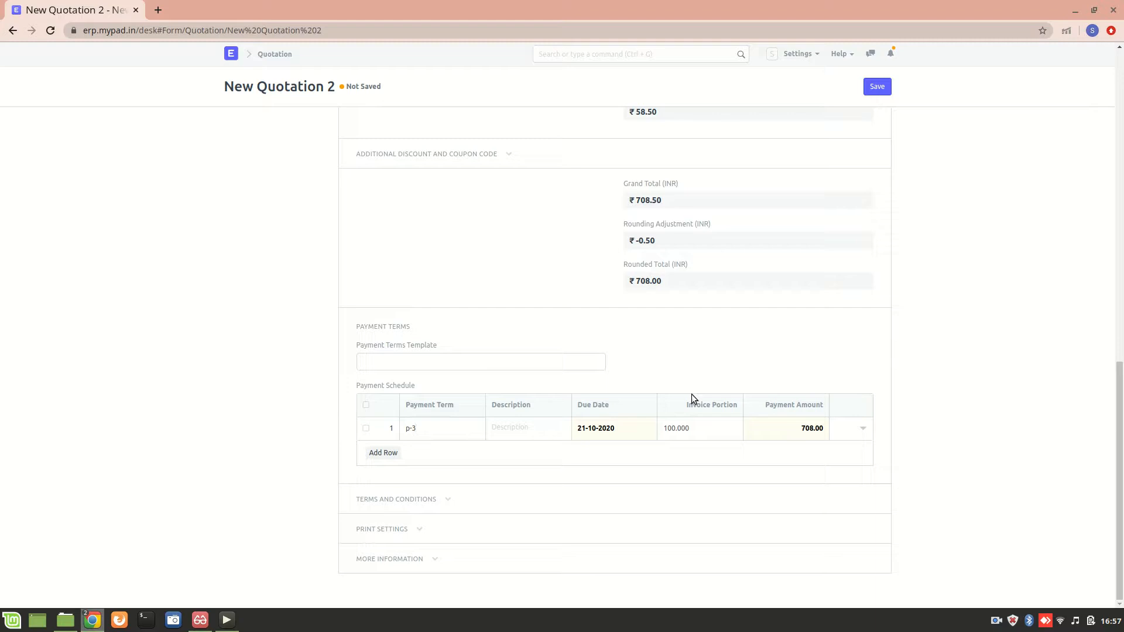
left_click(442, 428)
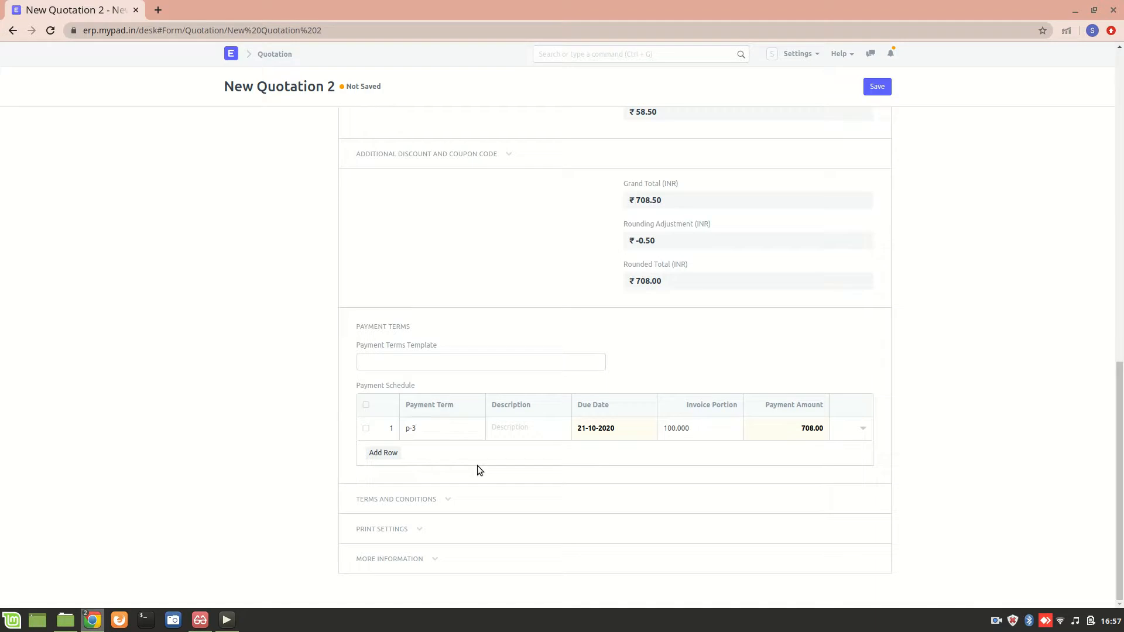
left_click(430, 428)
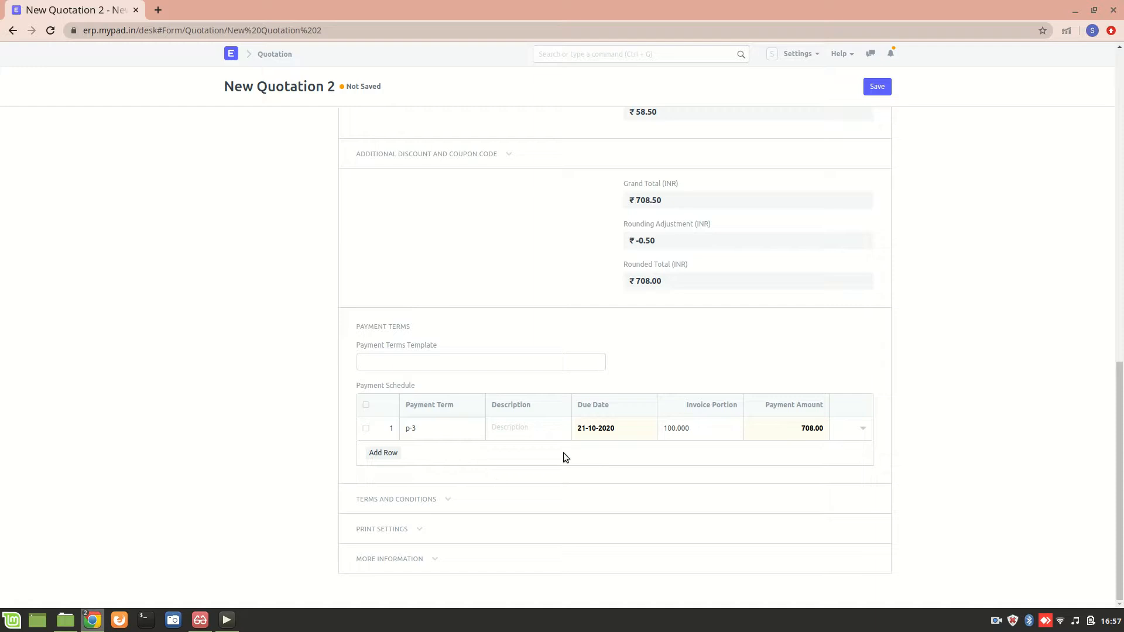
mouse_move(666, 464)
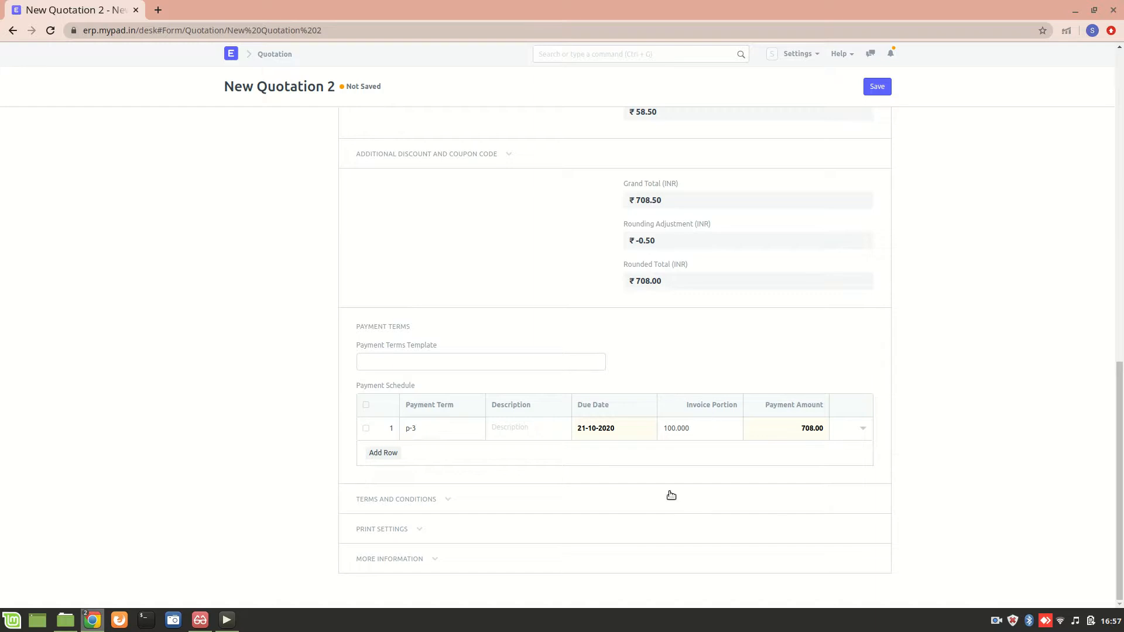
left_click(396, 499)
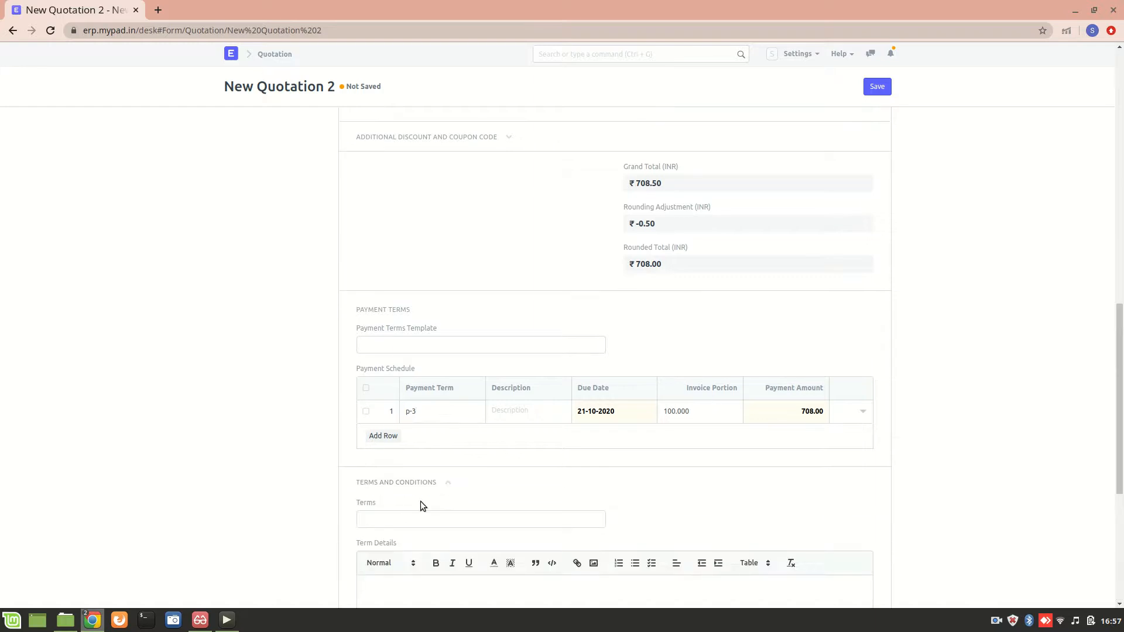
scroll("down", 3)
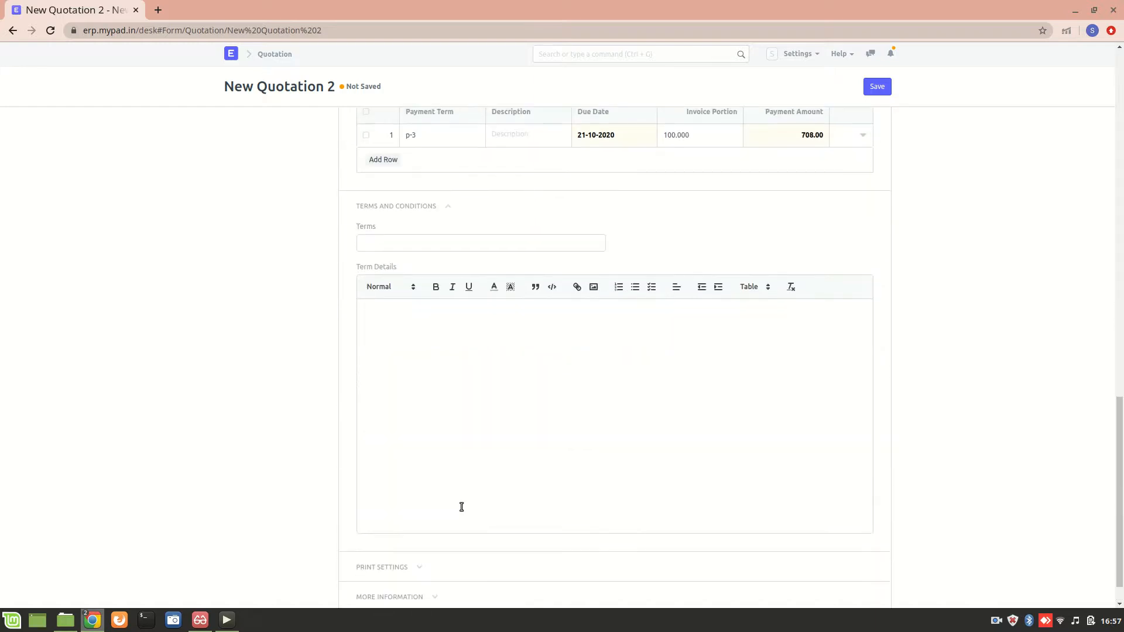
scroll("down", 3)
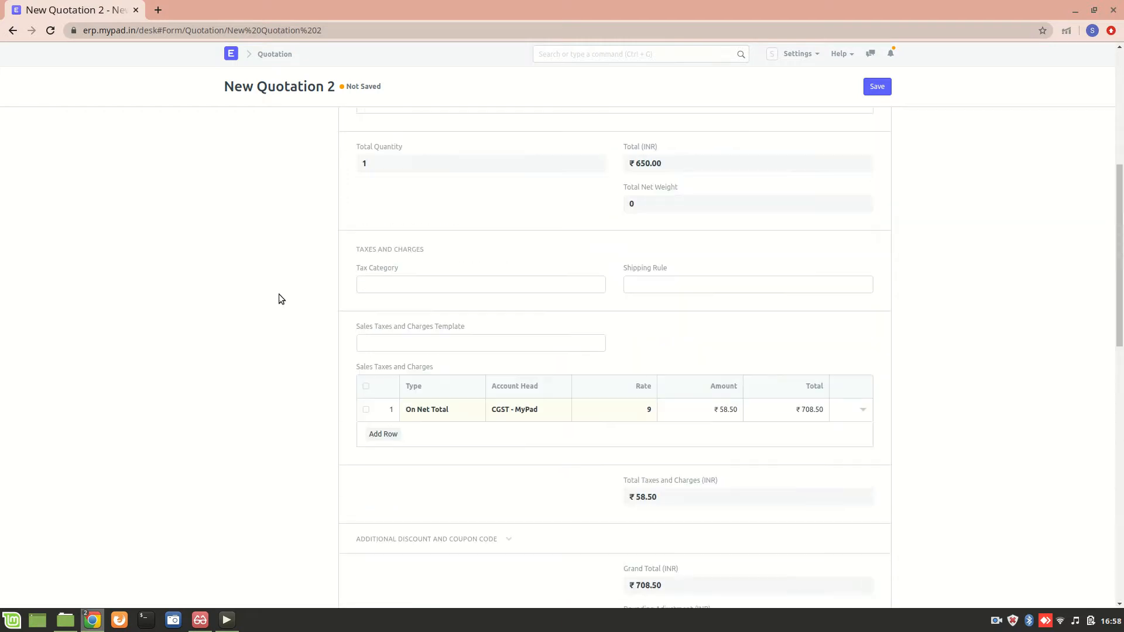
scroll("down", 3)
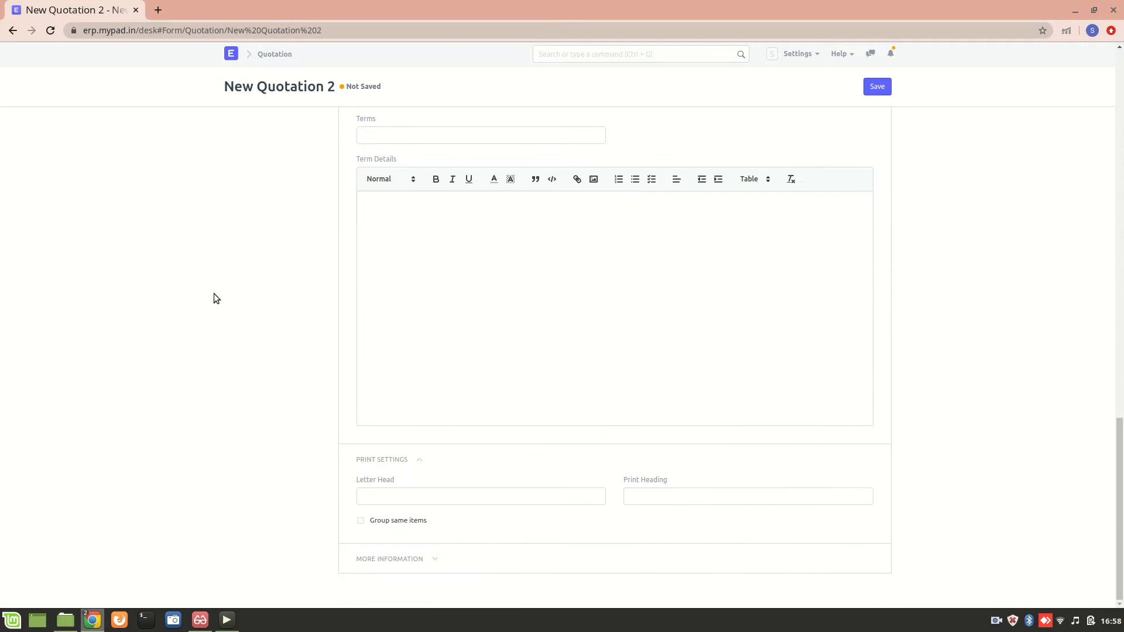
left_click(388, 559)
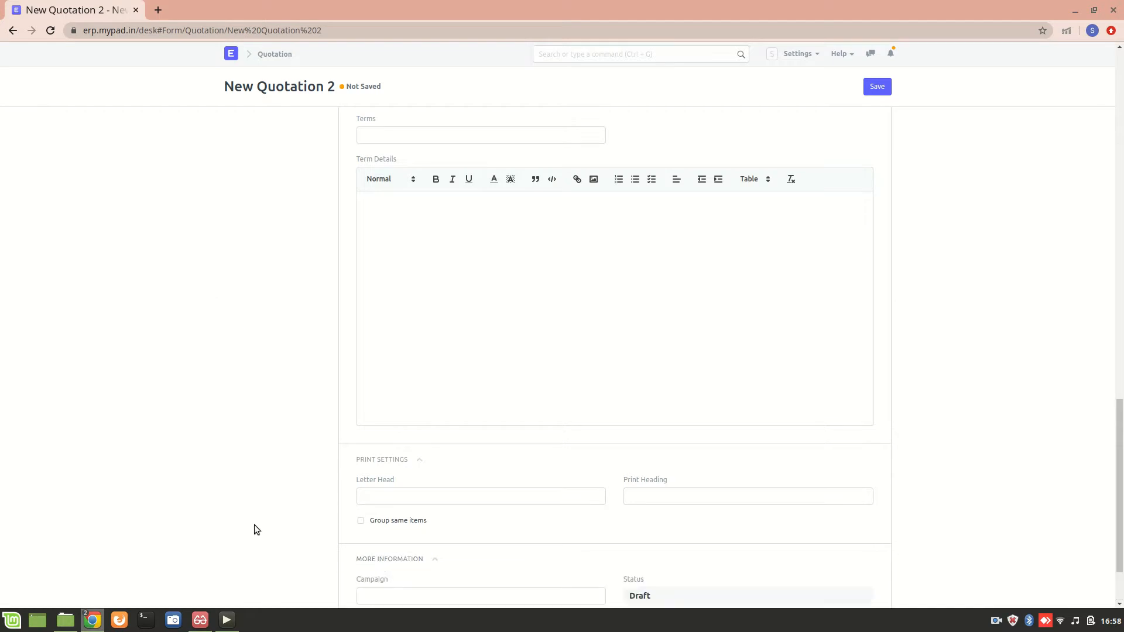
scroll("down", 3)
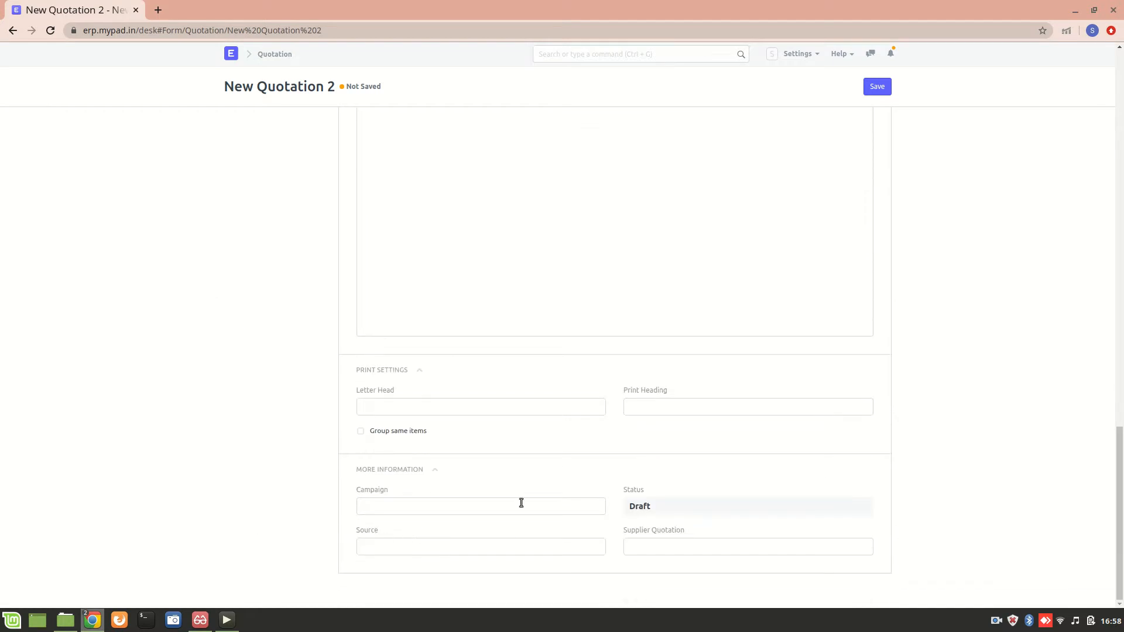
mouse_move(755, 317)
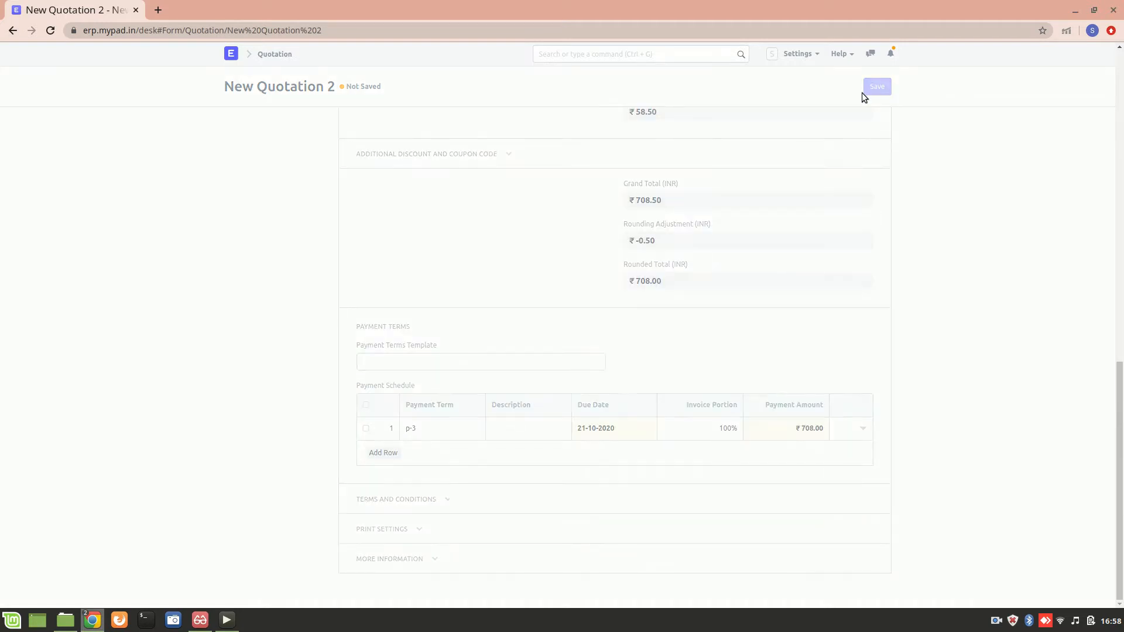
Save the quotation and confirm its submission as SAL-QTN-2020-00008.
left_click(875, 86)
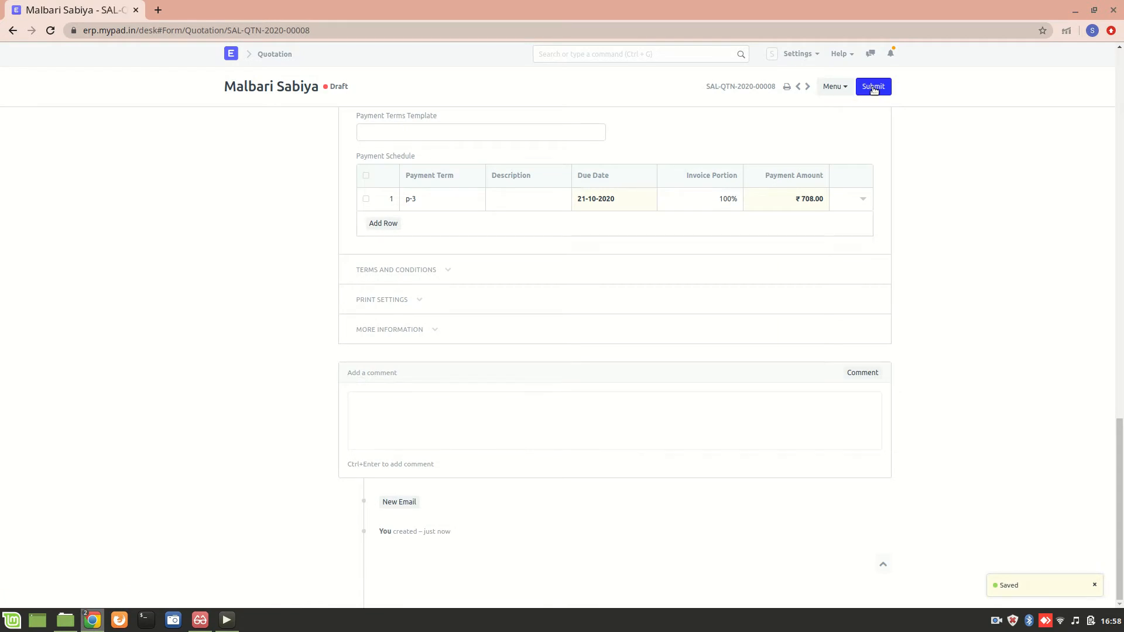
left_click(872, 85)
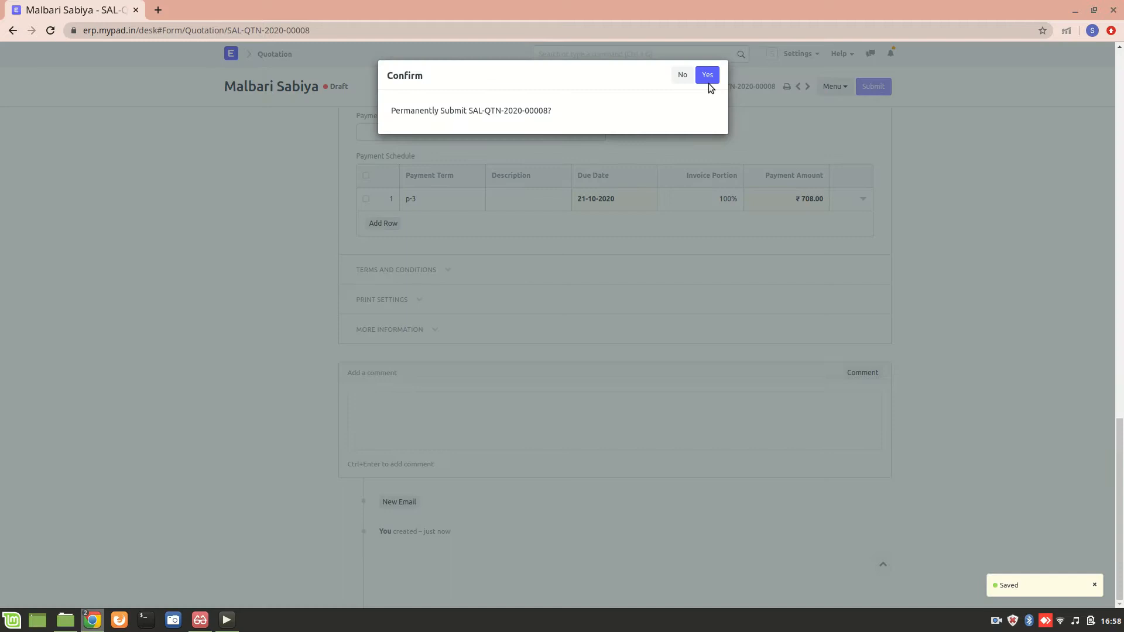
left_click(705, 75)
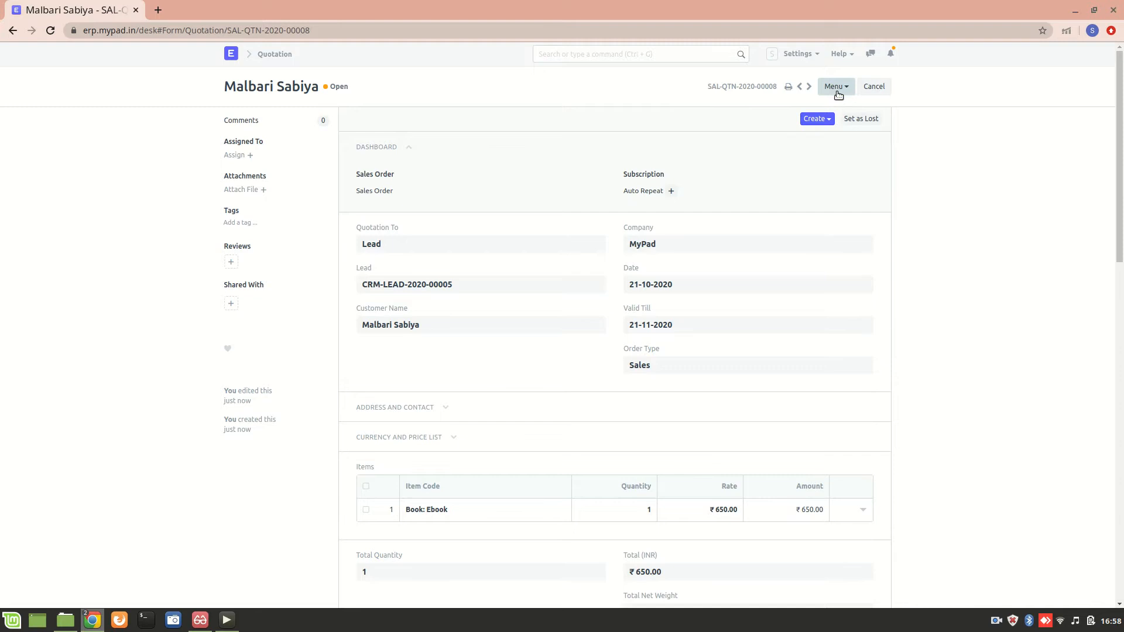
Start an email for the quotation from its menu.
left_click(835, 85)
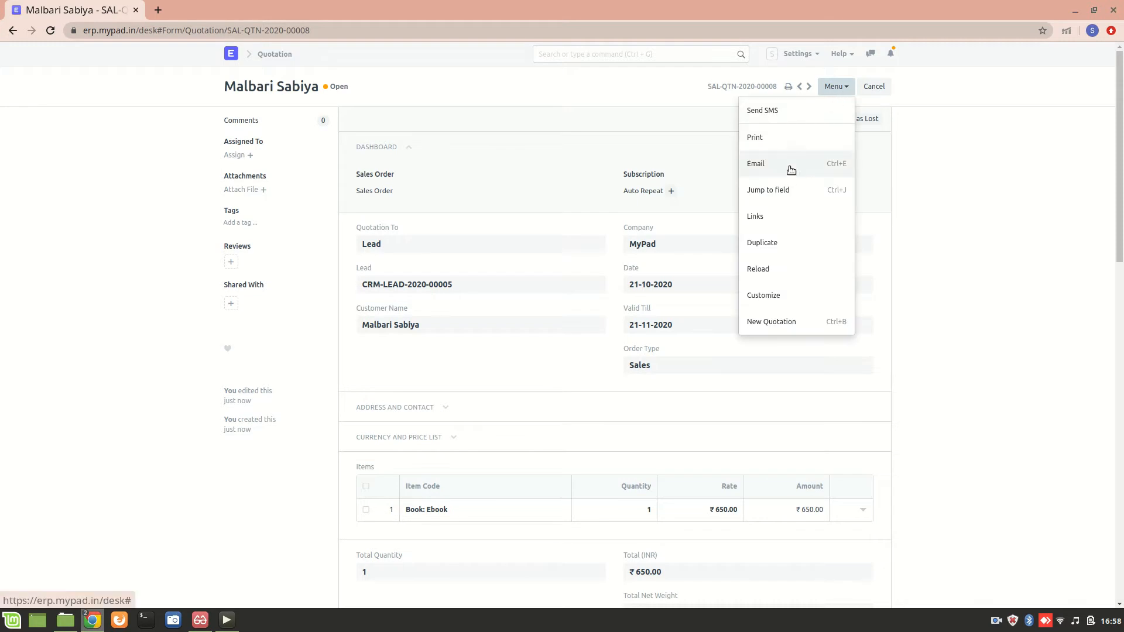
left_click(755, 164)
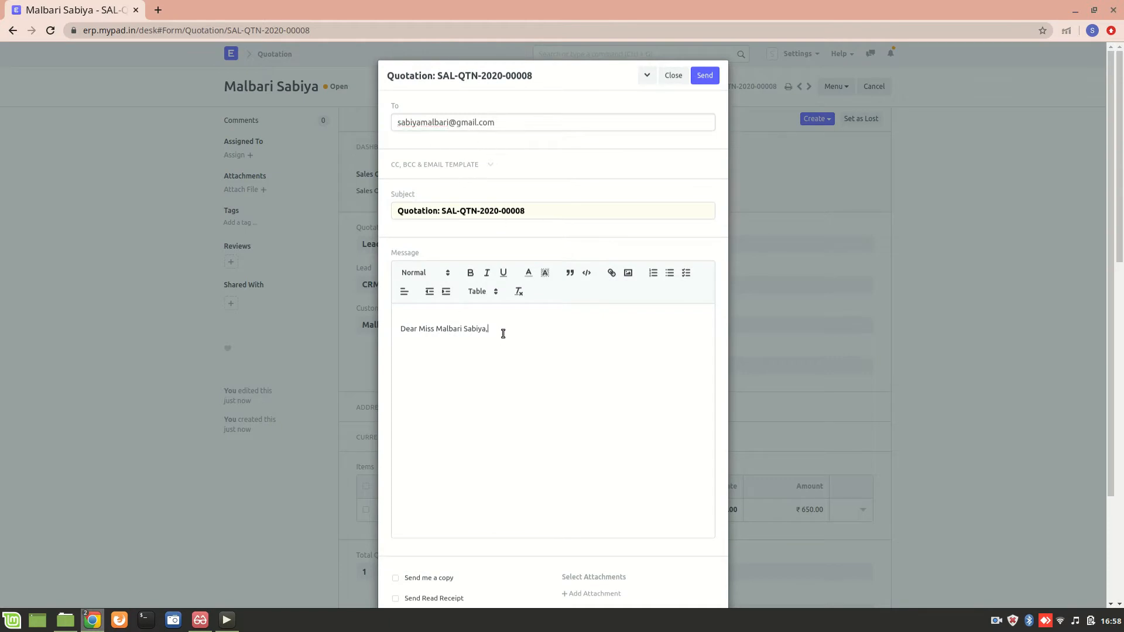
Write the message 'Here's the Quotation.' followed by 'Thank you.'.
type("H")
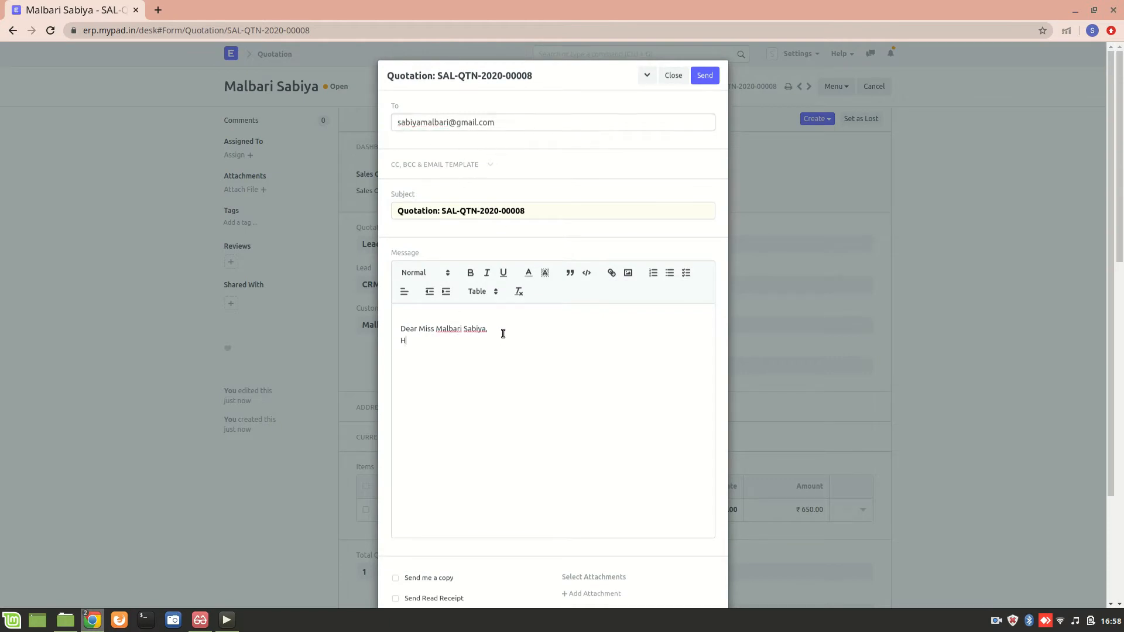
type("ere's")
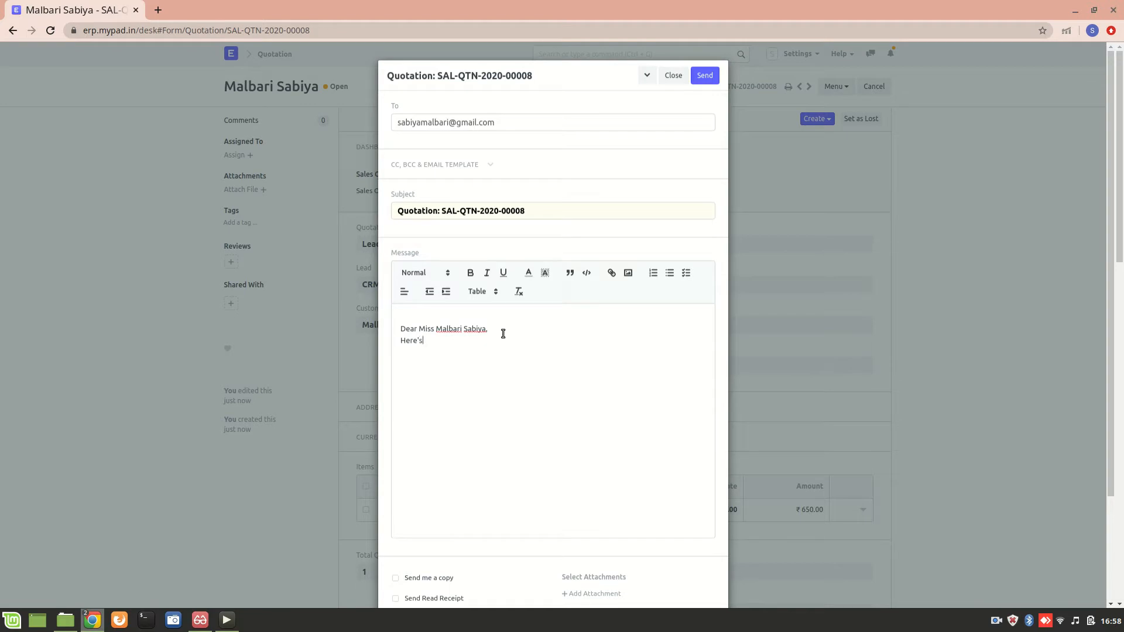
type("the Quo")
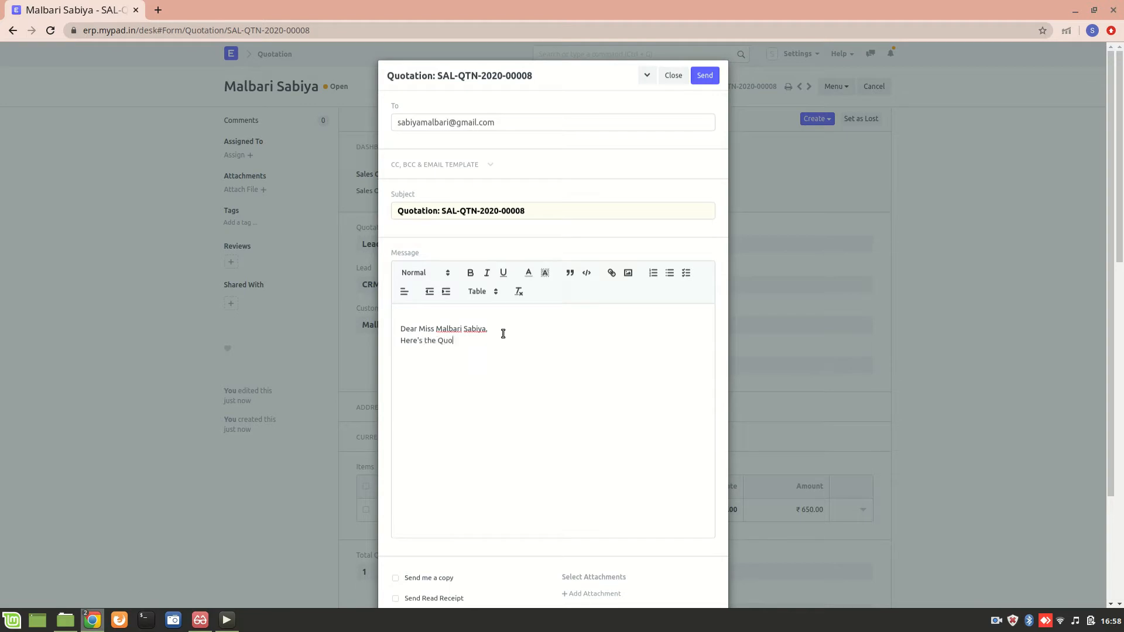
type("tation")
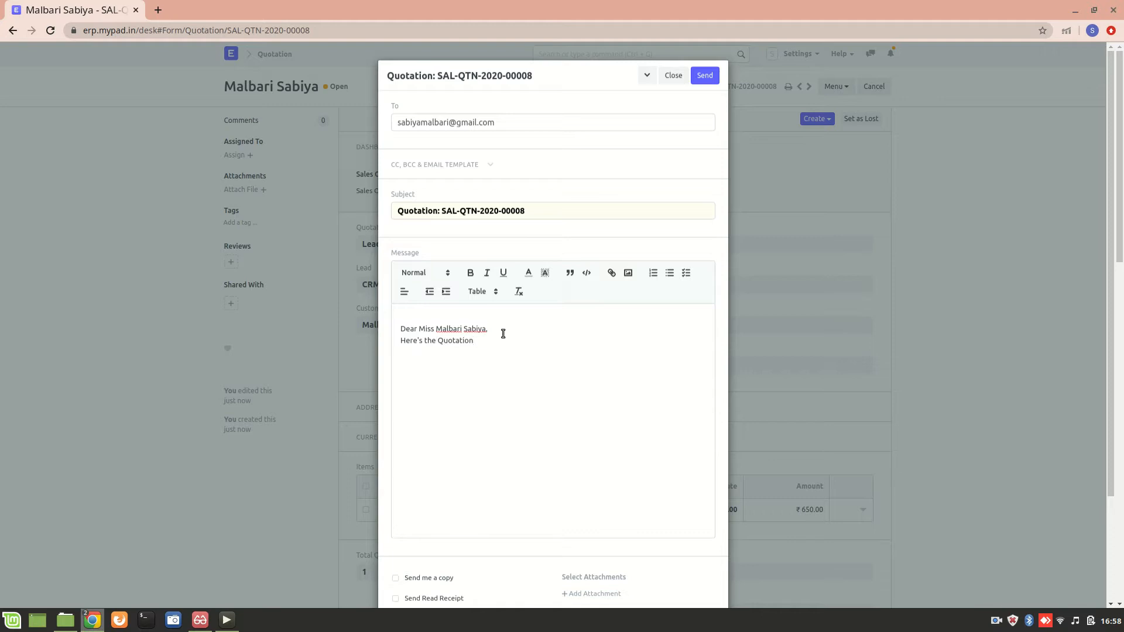
type("N")
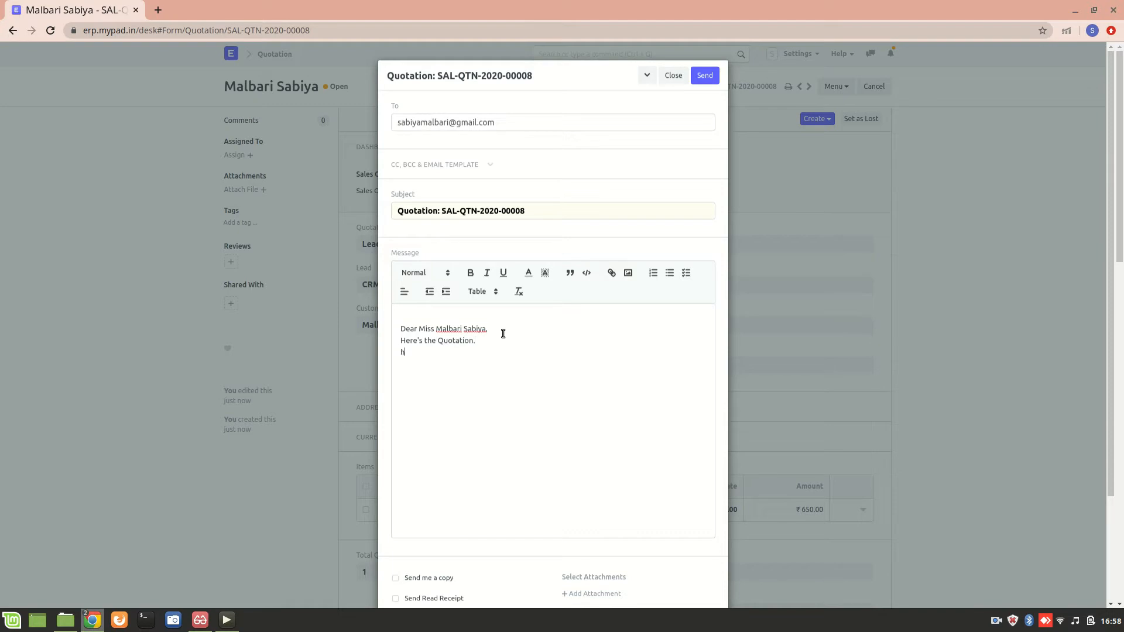
type("Thank you.")
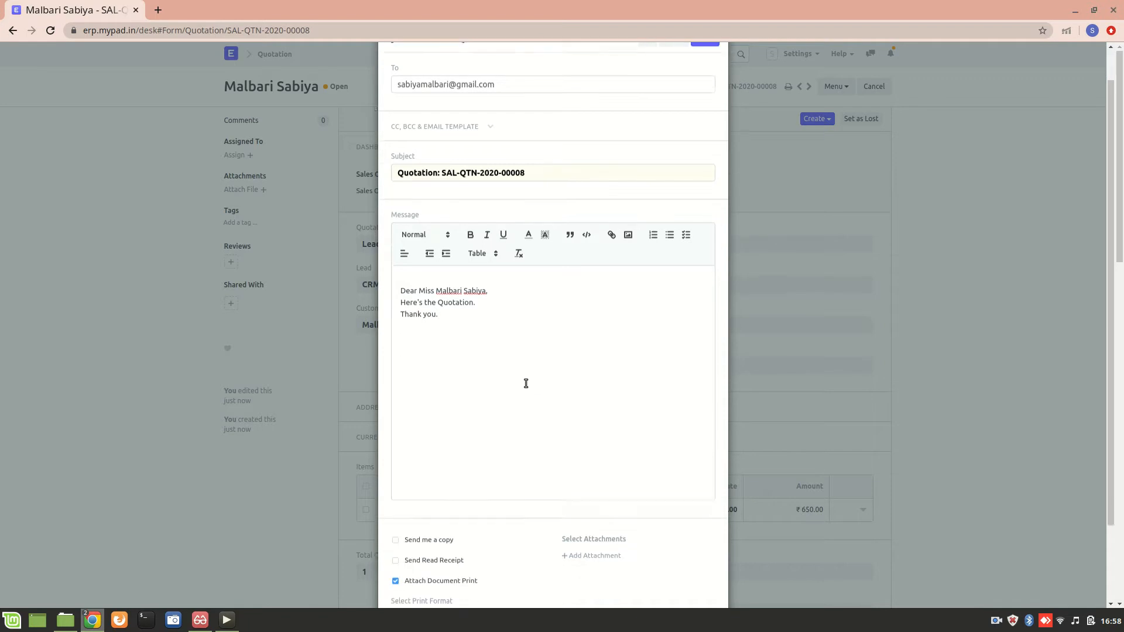
Send the email with the print in English and view it in the quotation's timeline.
scroll("down", 3)
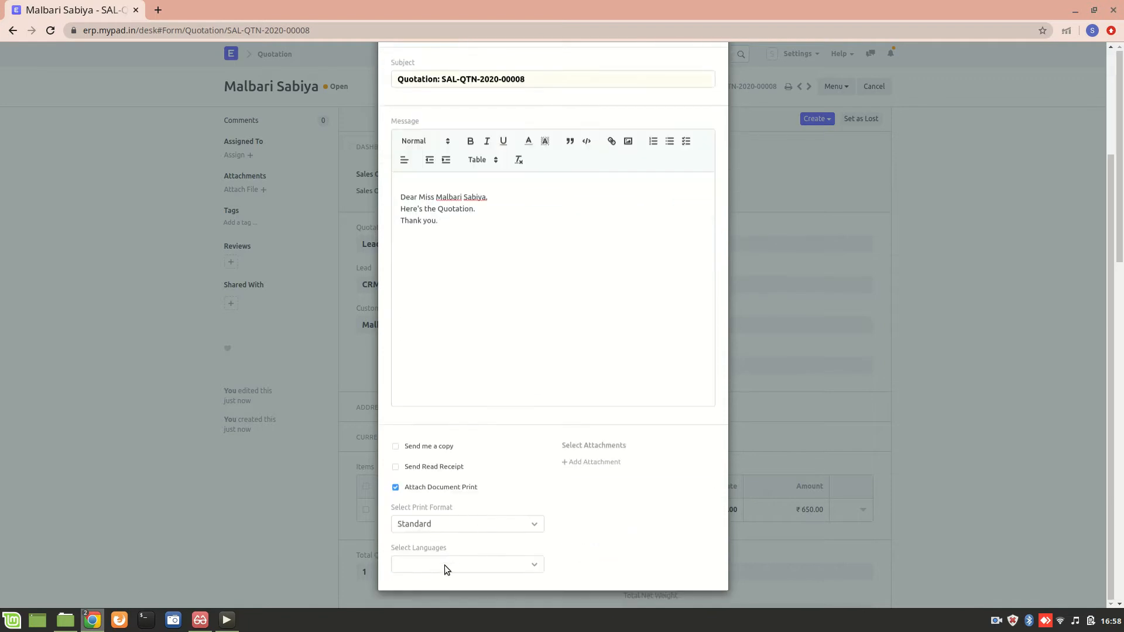
left_click(466, 564)
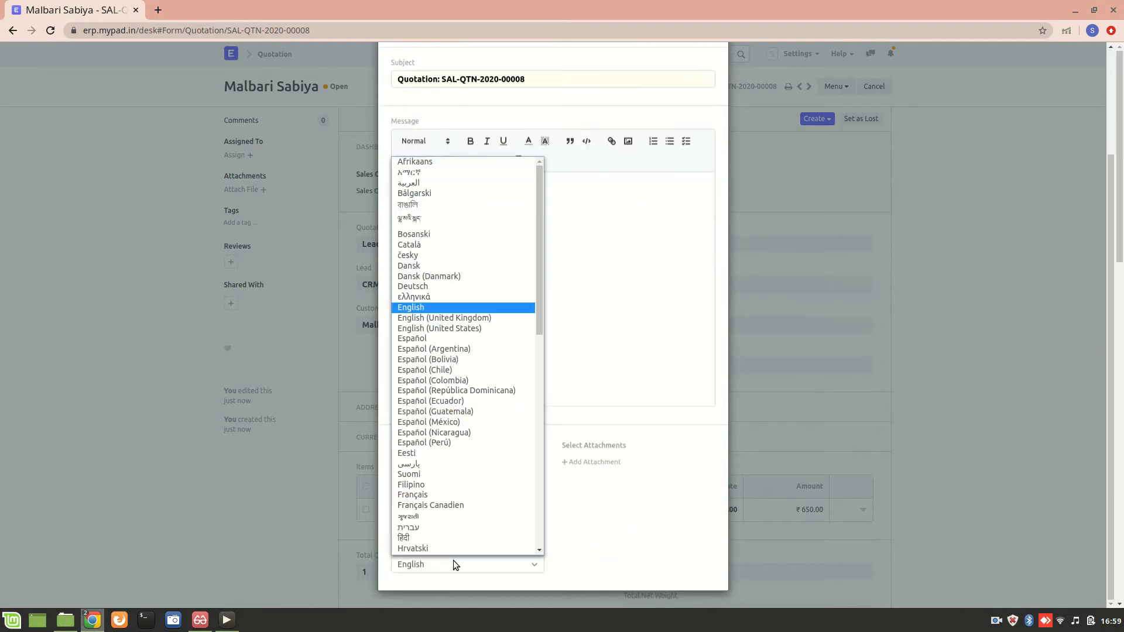
mouse_move(437, 309)
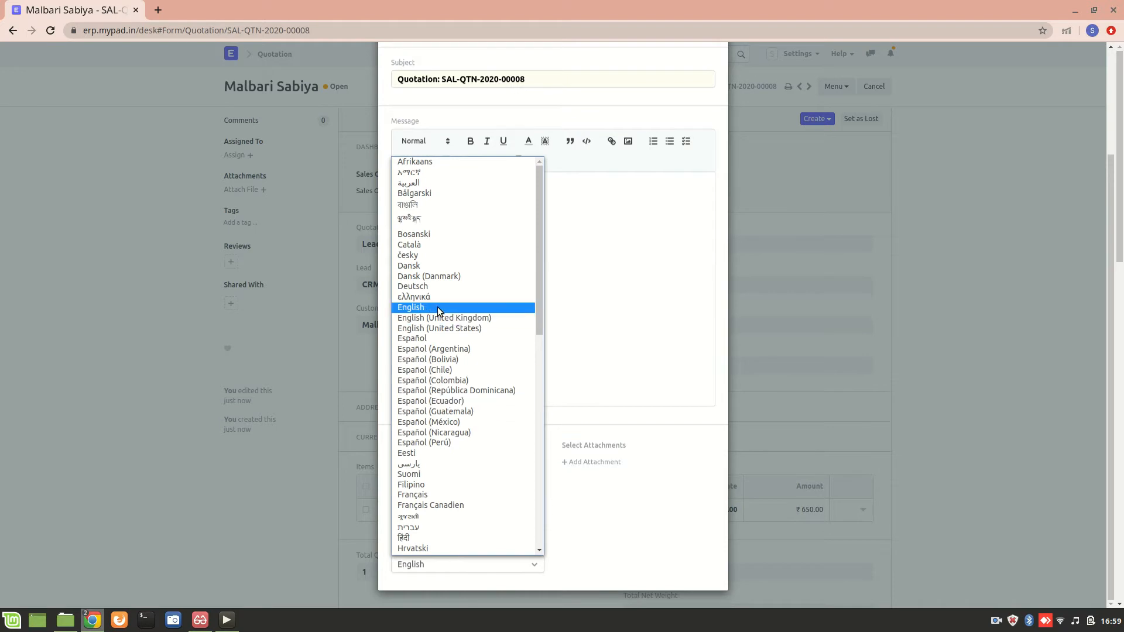
left_click(409, 308)
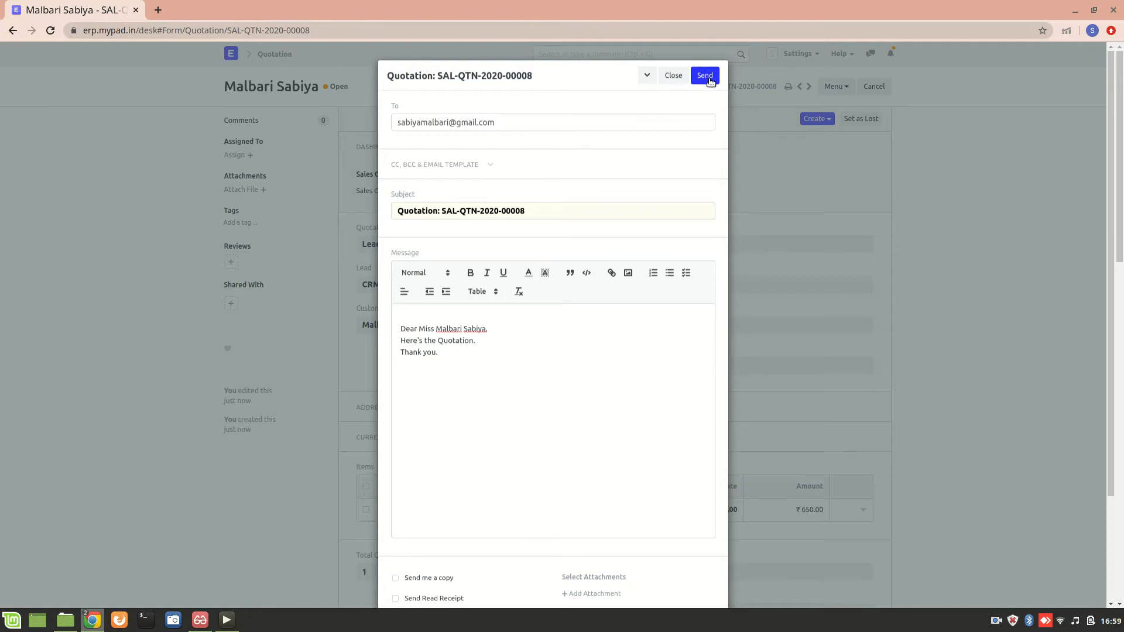
left_click(703, 75)
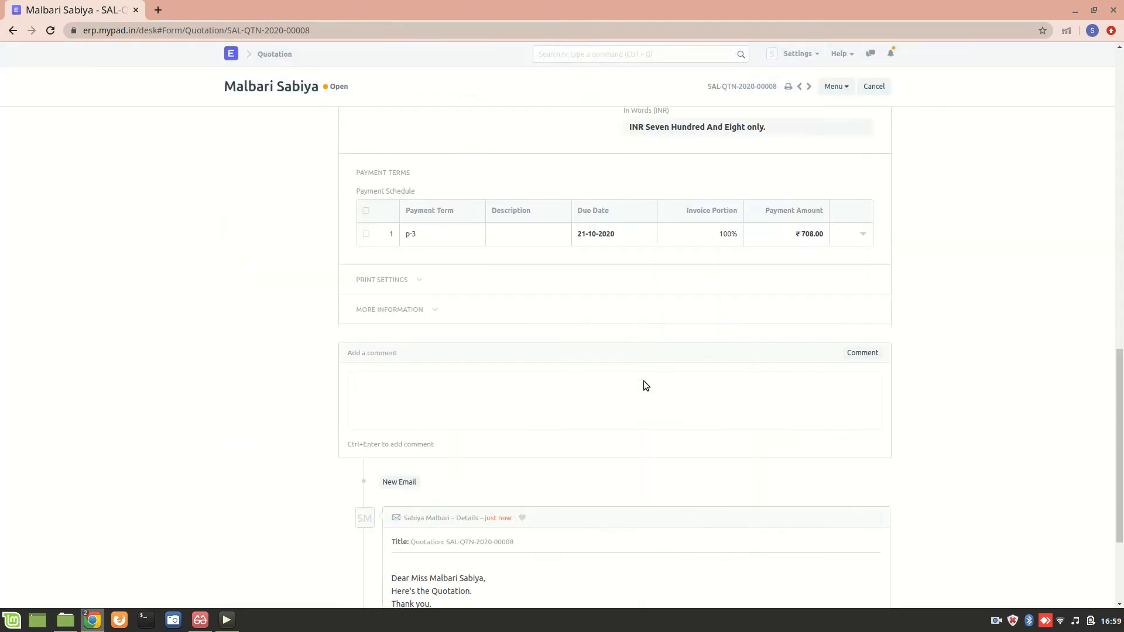
scroll("down", 3)
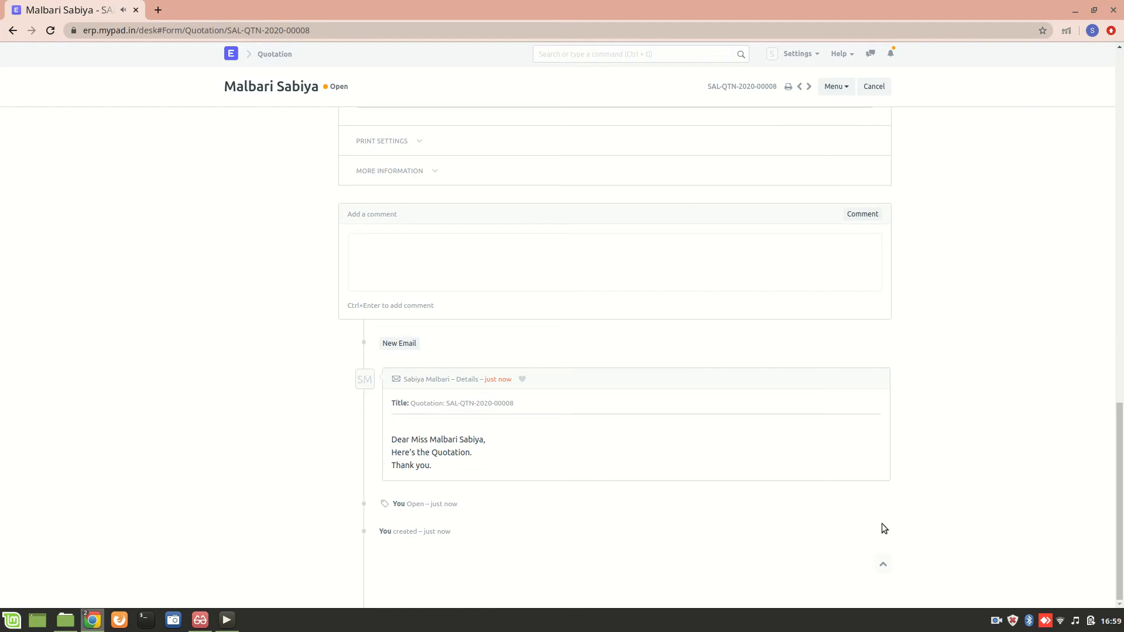
left_click(995, 620)
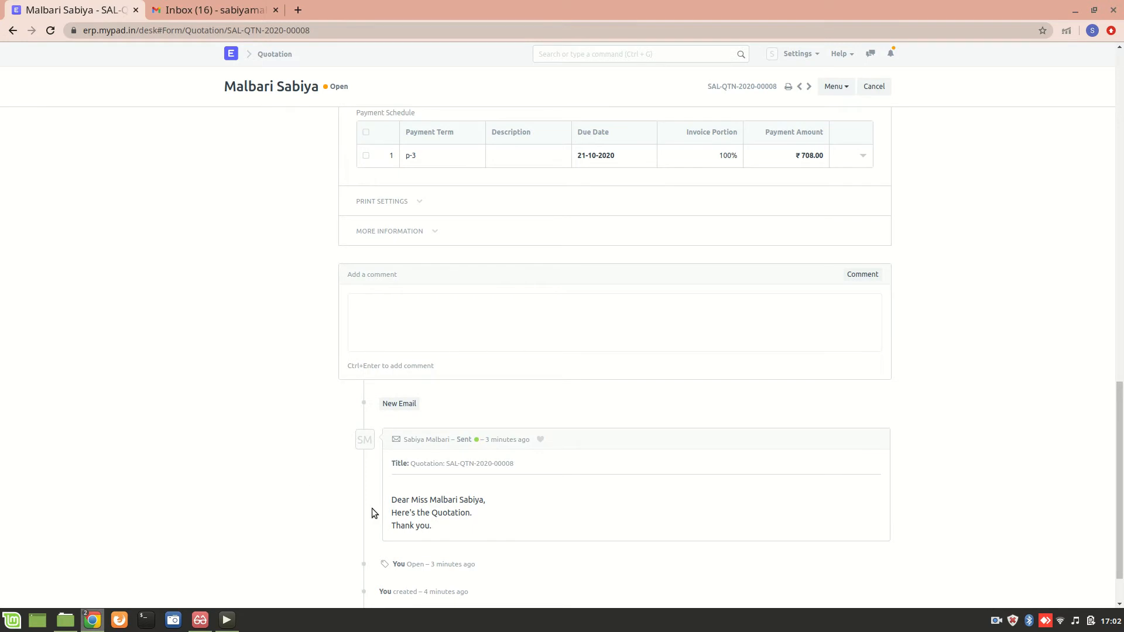
mouse_move(217, 391)
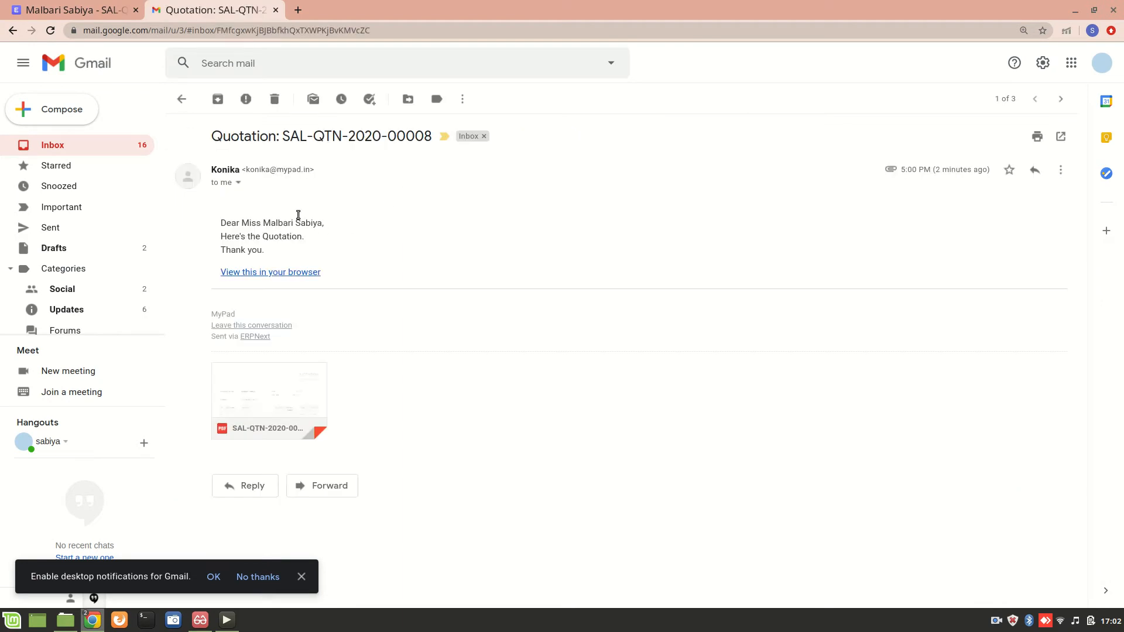
mouse_move(269, 398)
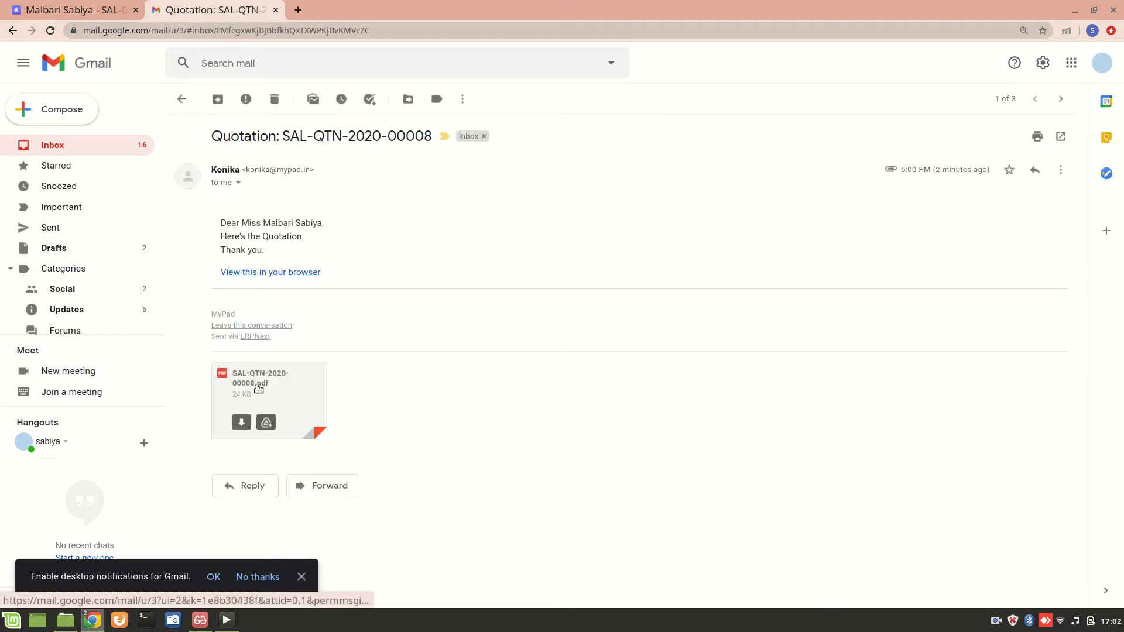
Preview the attached SAL-QTN-2020-00008.pdf in Gmail and close the preview.
left_click(269, 378)
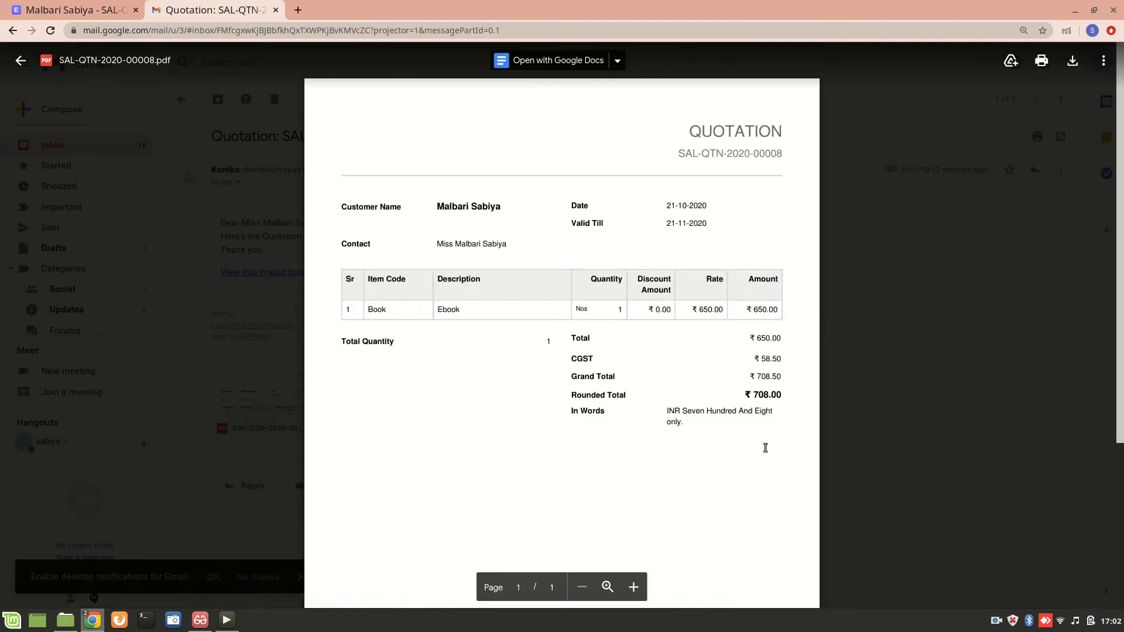
mouse_move(171, 322)
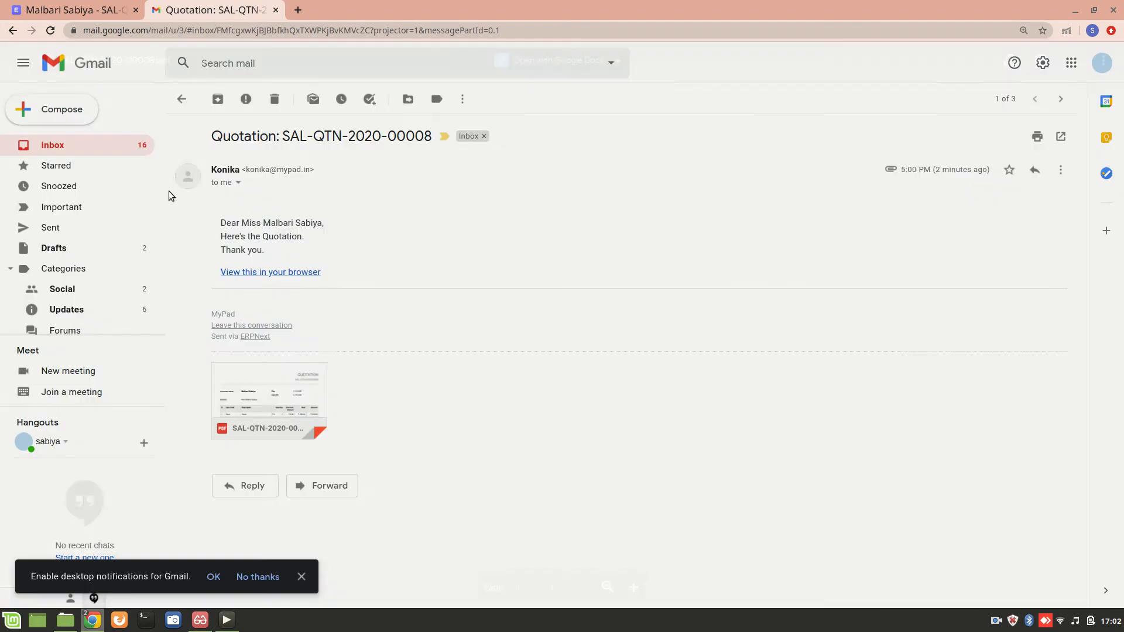
left_click(71, 10)
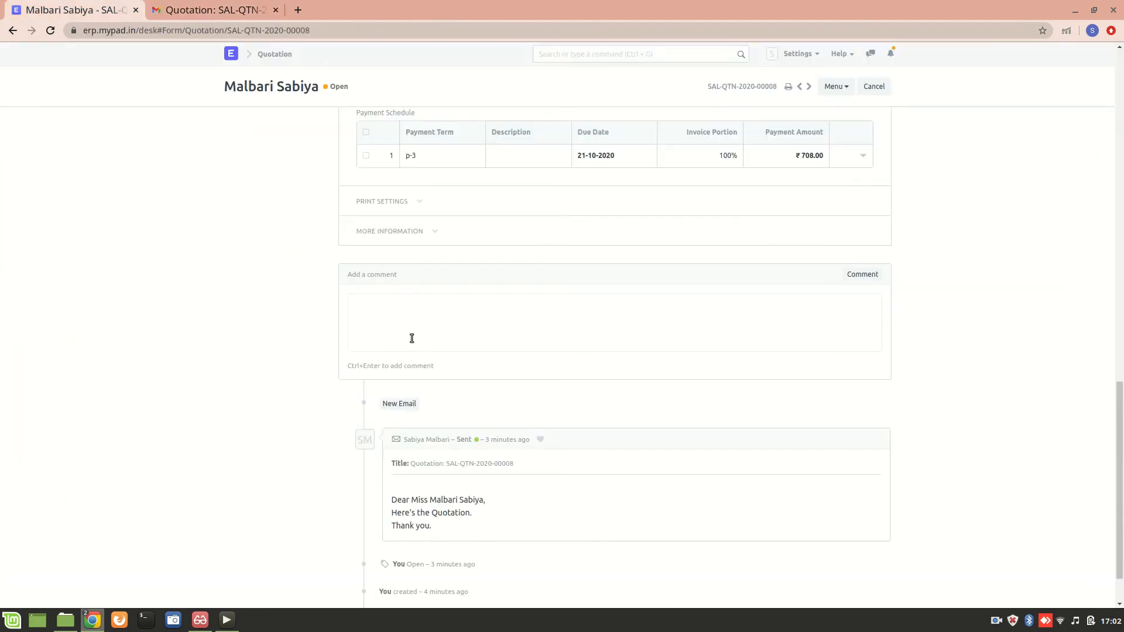
mouse_move(649, 567)
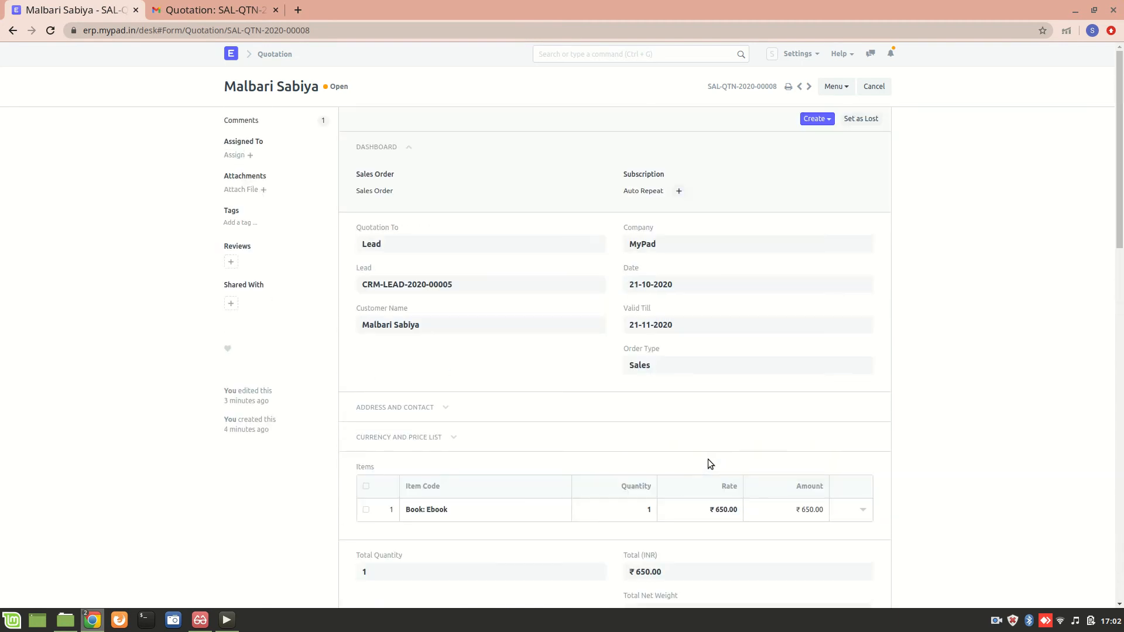
mouse_move(499, 332)
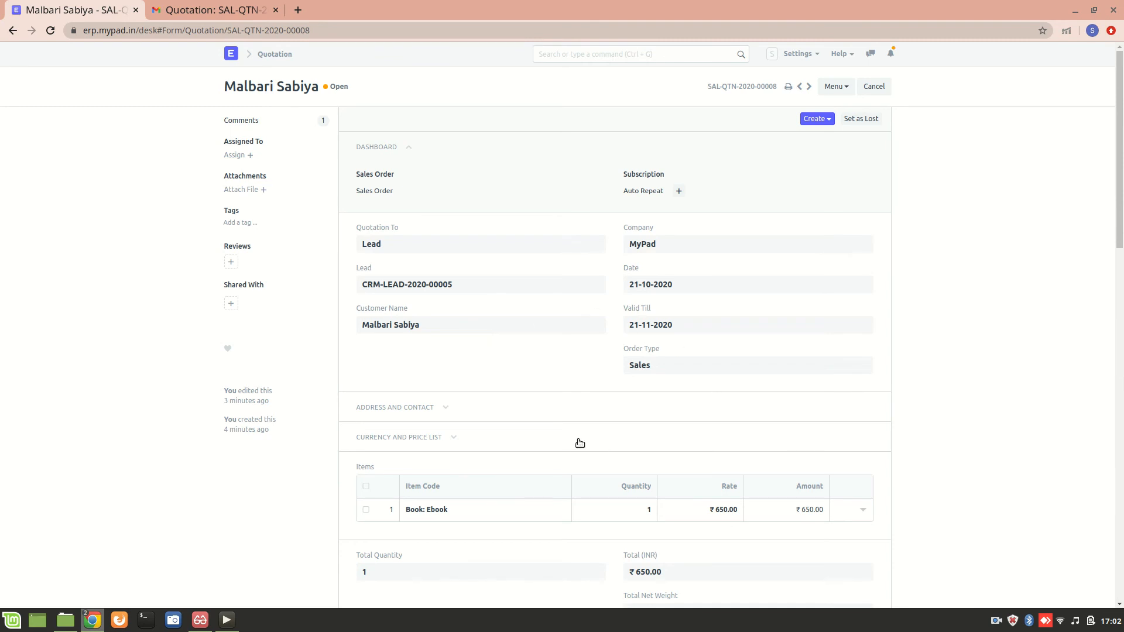
mouse_move(479, 486)
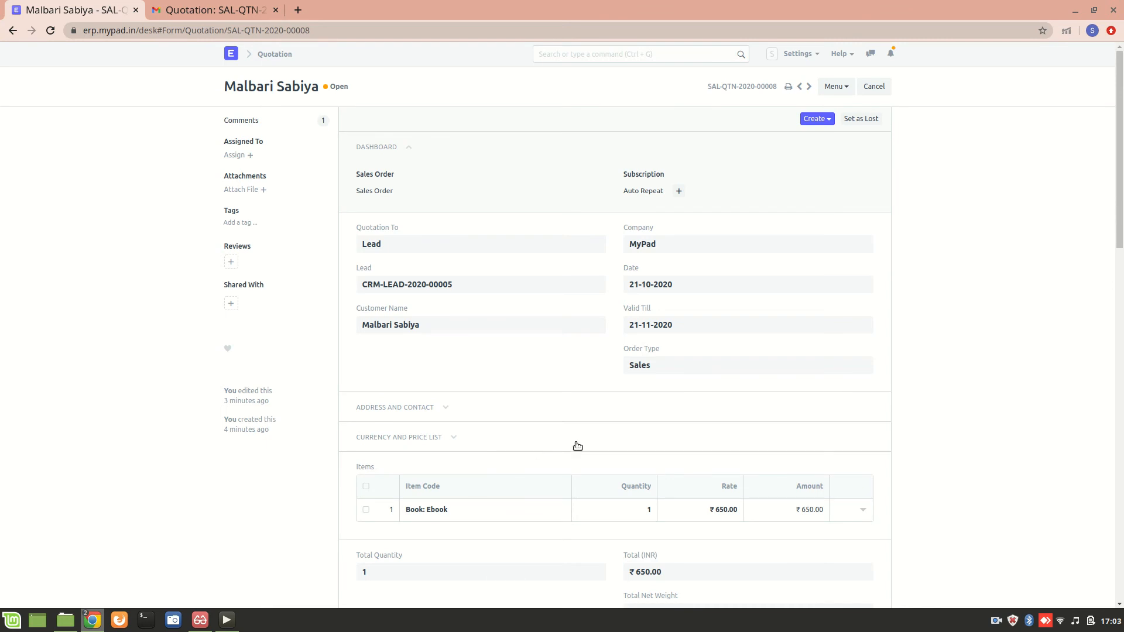
mouse_move(409, 471)
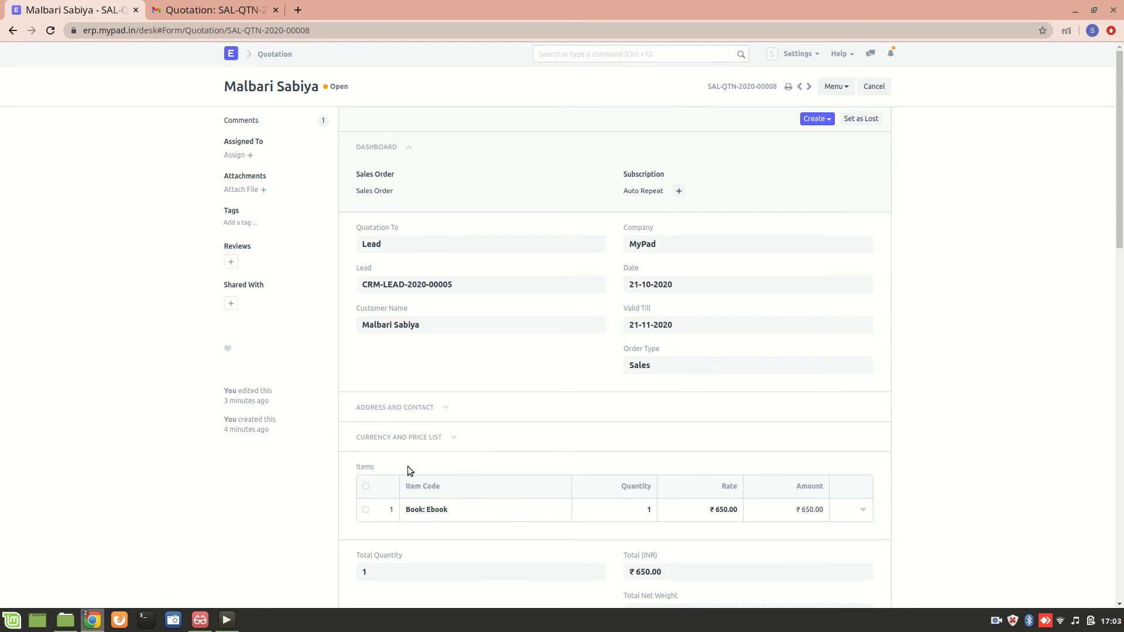
mouse_move(566, 423)
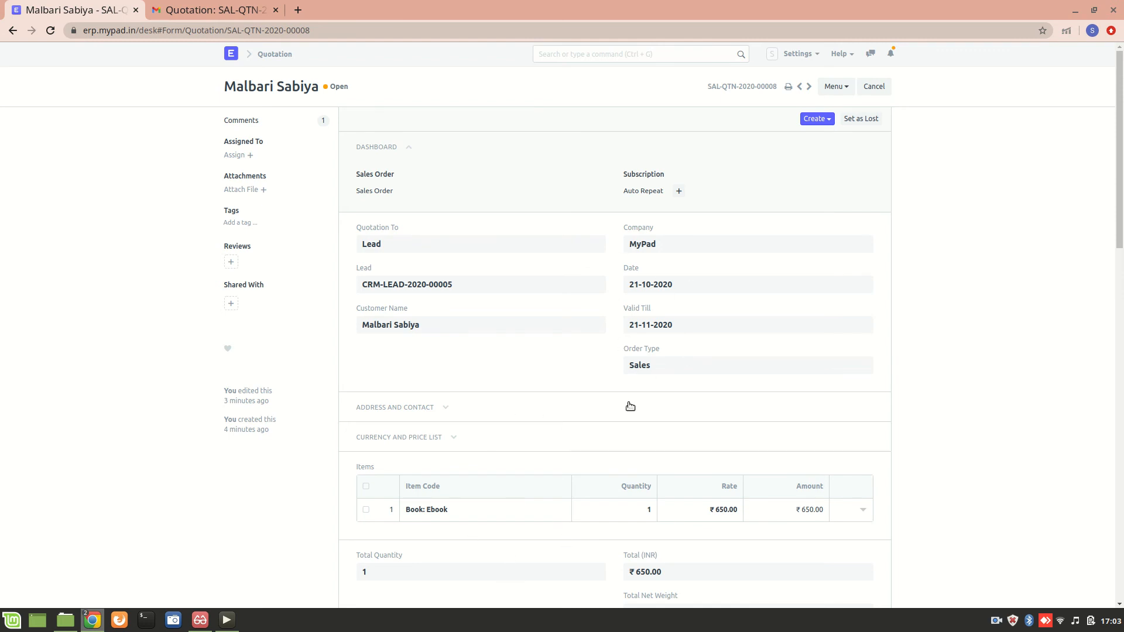
scroll("down", 3)
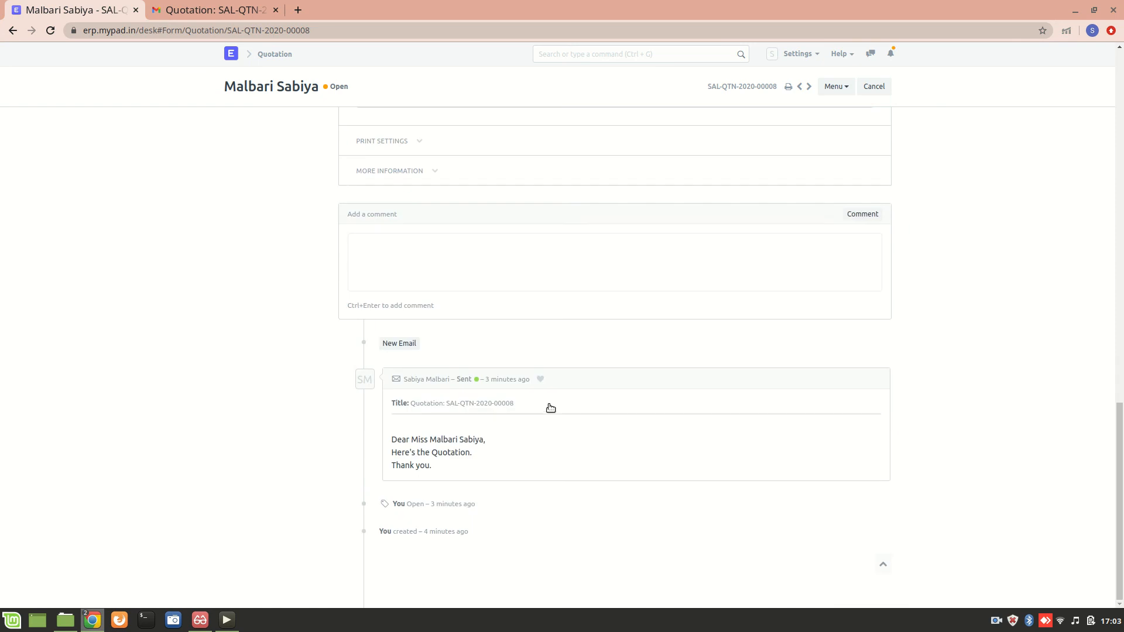
mouse_move(548, 409)
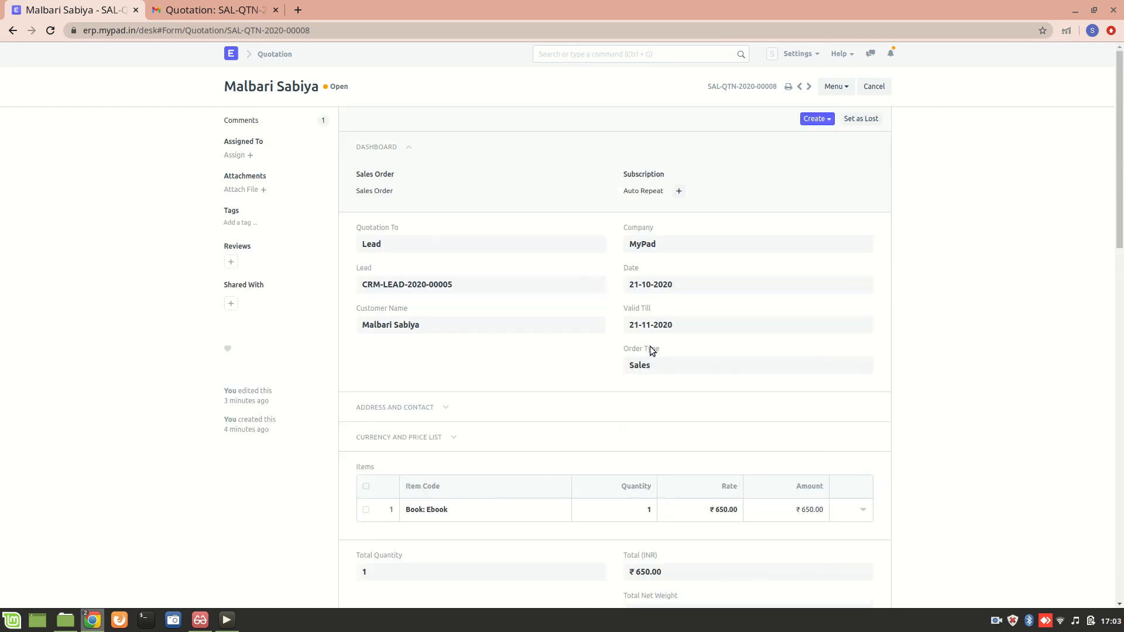
mouse_move(824, 180)
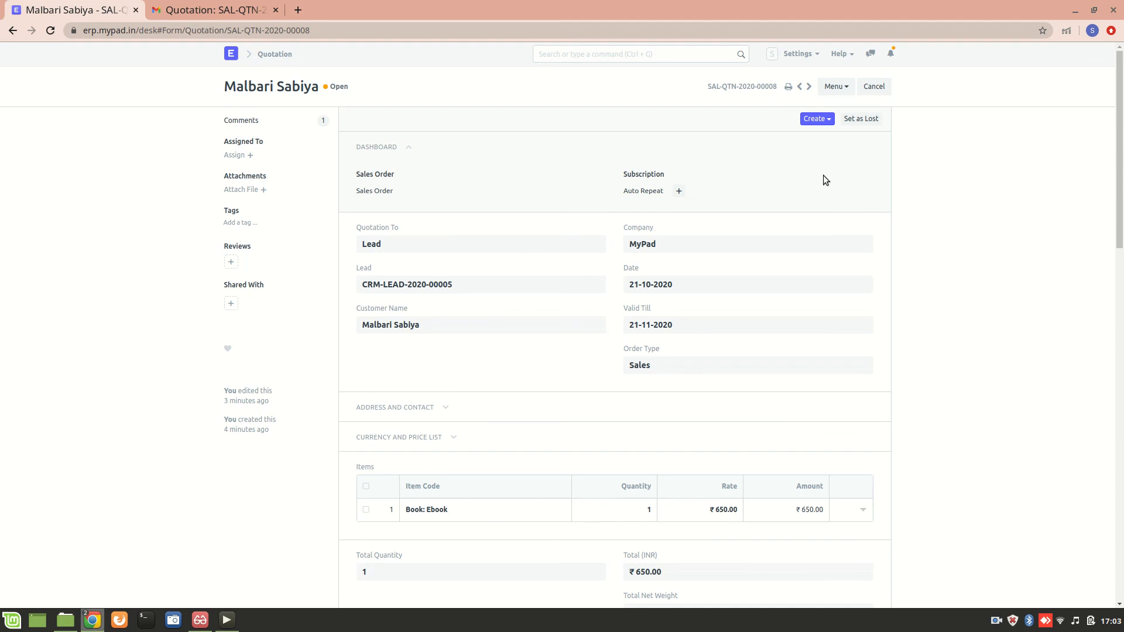